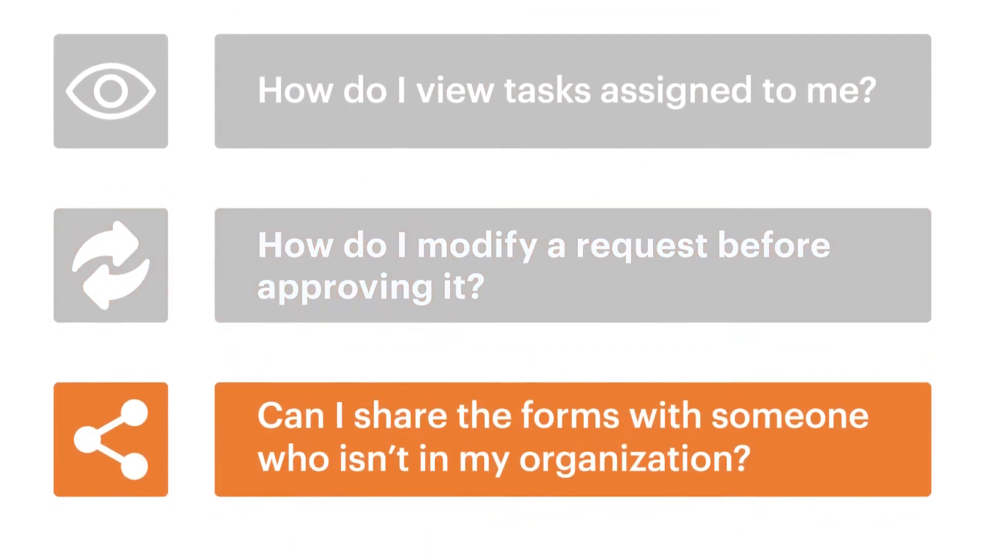
# - Edit the Purchase Request process and set the PR Catalog items section to hidden by default
pyautogui.scroll(-3)
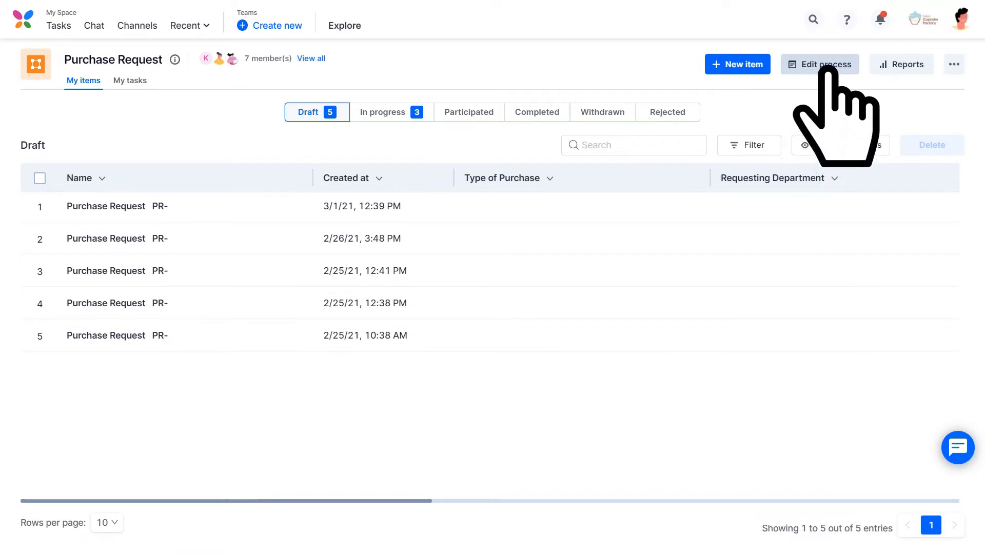
pyautogui.click(819, 64)
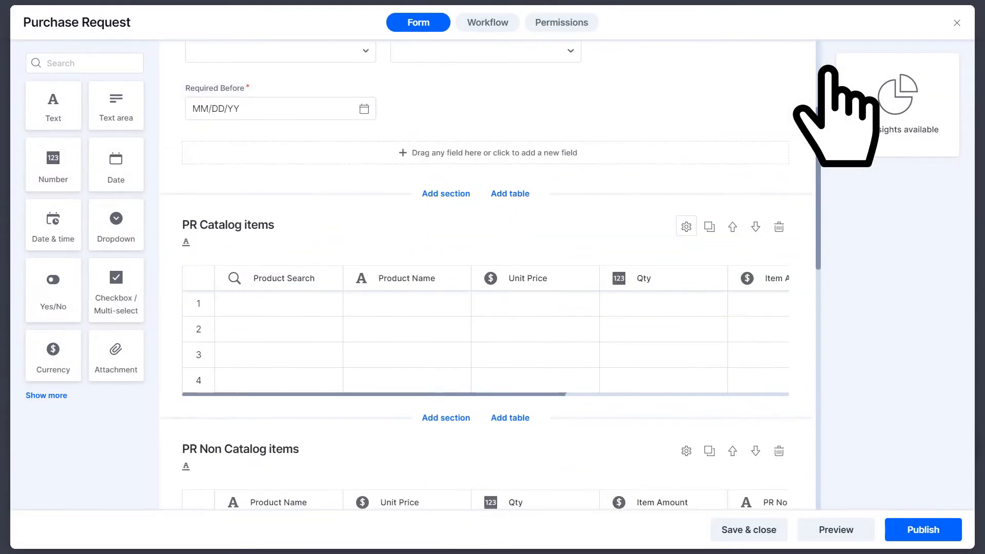
pyautogui.moveTo(686, 226)
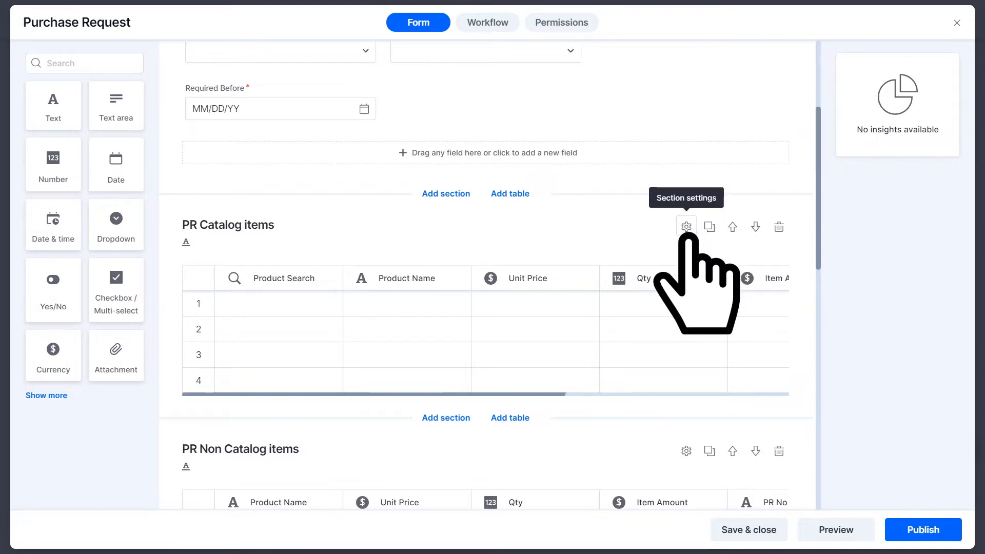
pyautogui.click(686, 225)
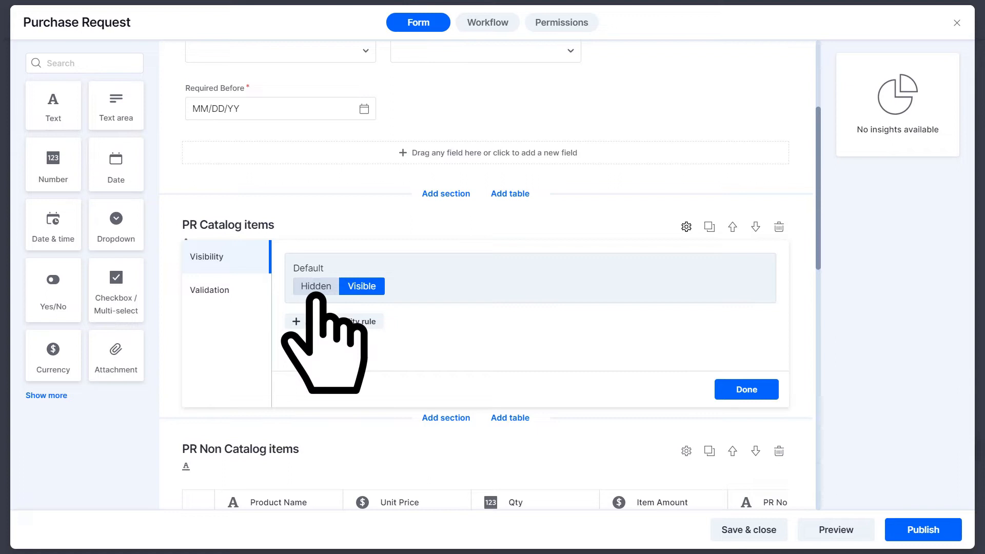
pyautogui.click(316, 286)
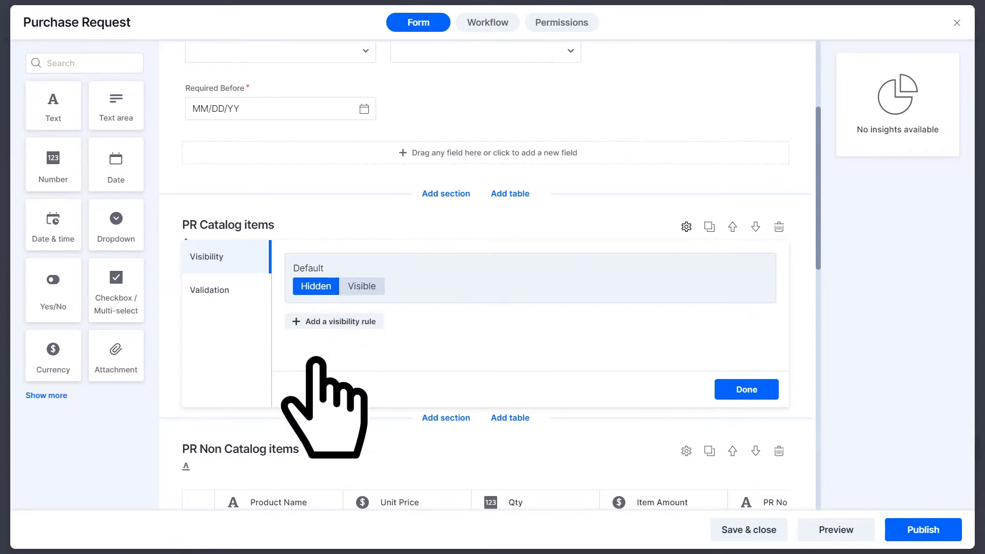
# - Add a visibility condition: Type of Purchase equal to Catalog
pyautogui.click(334, 321)
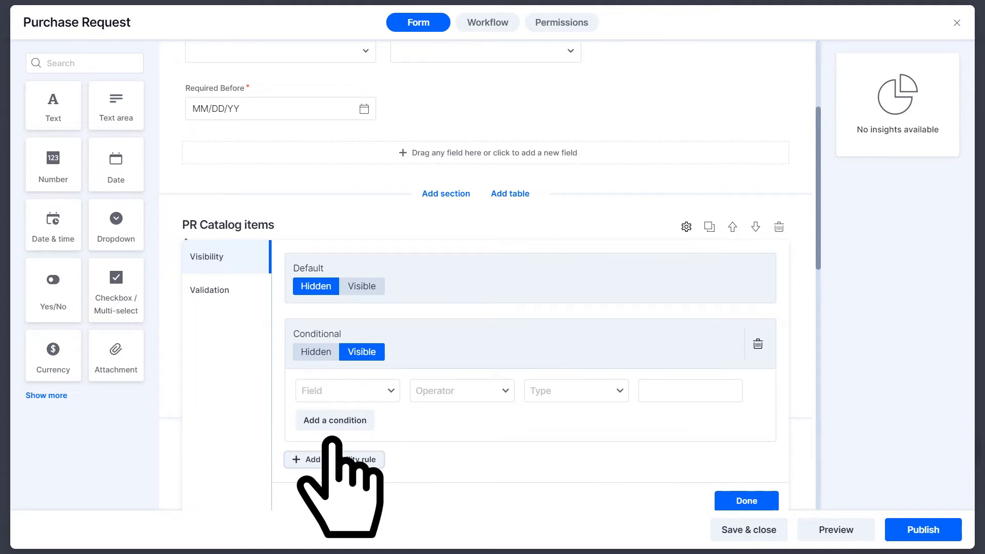
pyautogui.click(345, 390)
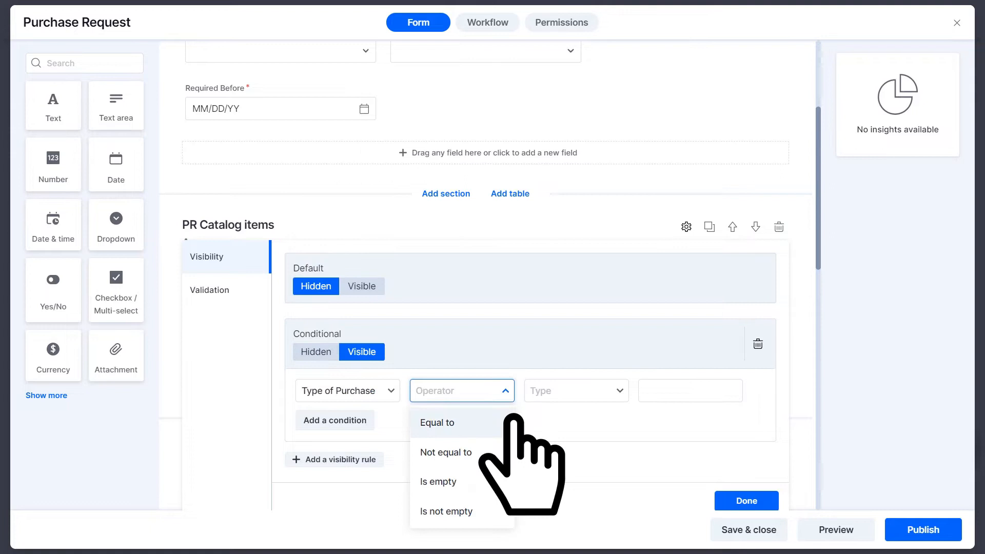
pyautogui.click(437, 422)
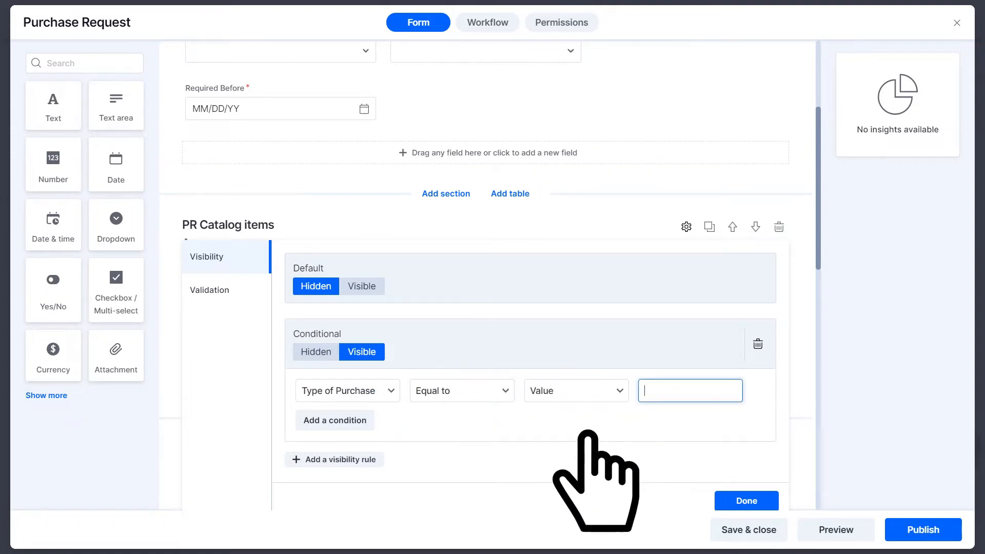
pyautogui.write('Catalog')
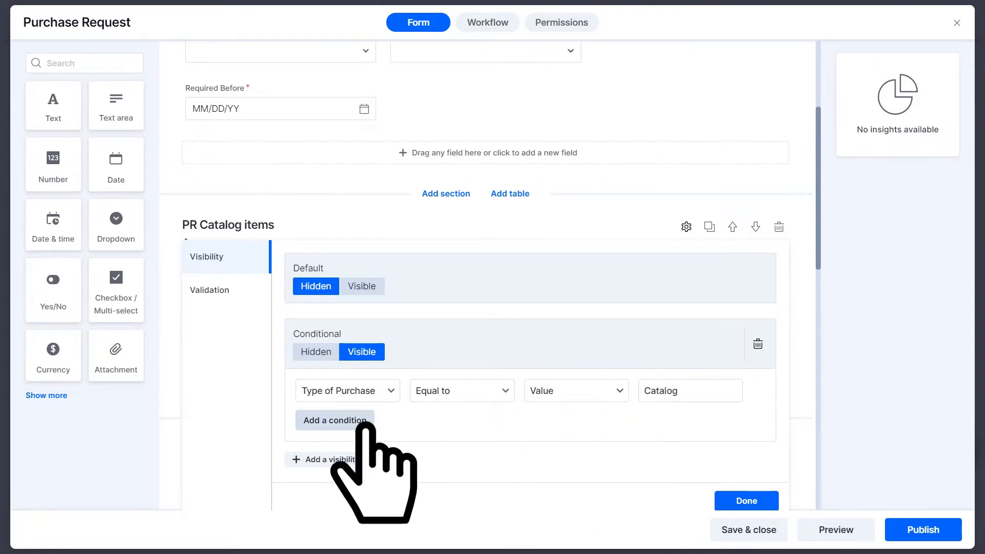
# - Add a second condition for Type of Purchase equal to Both and confirm the section rules
pyautogui.click(335, 421)
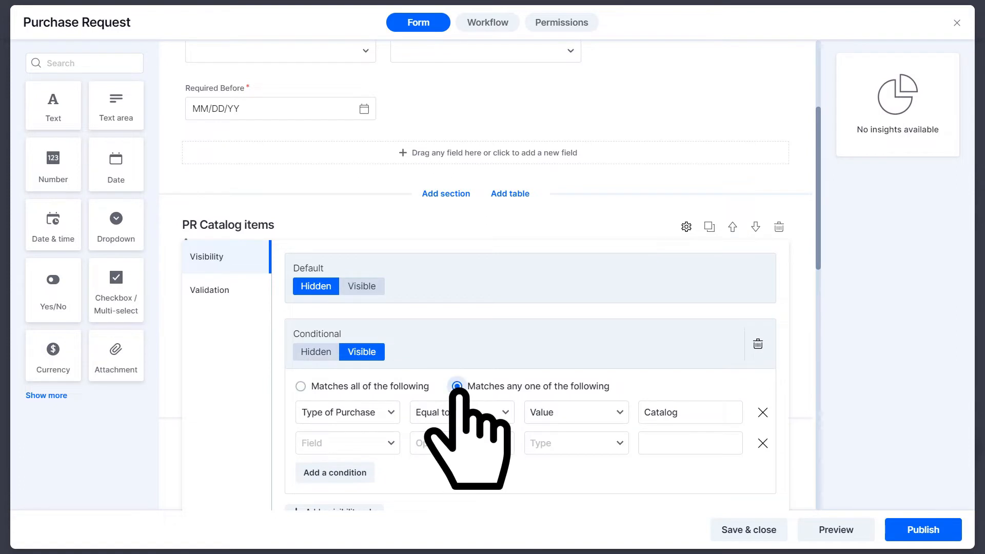
pyautogui.click(348, 444)
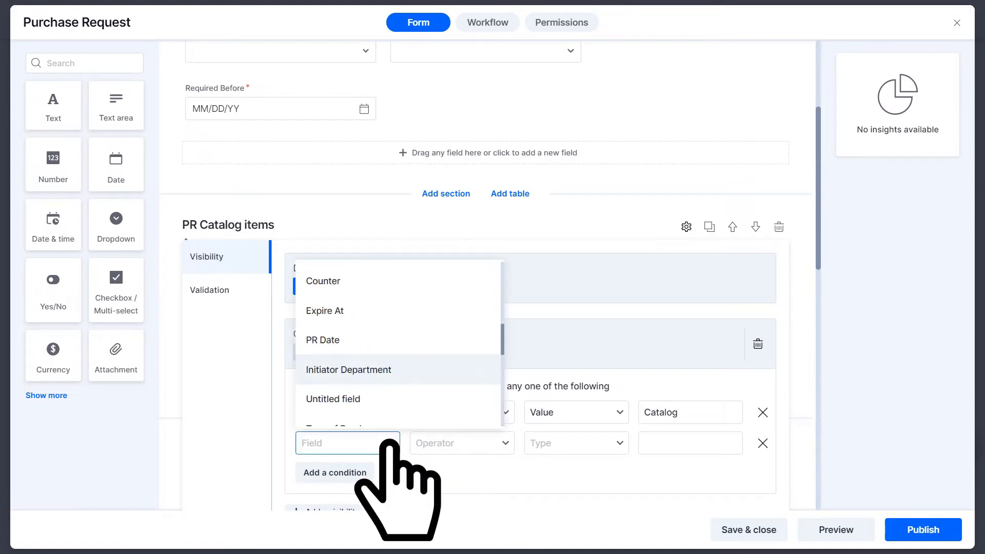
pyautogui.scroll(-3)
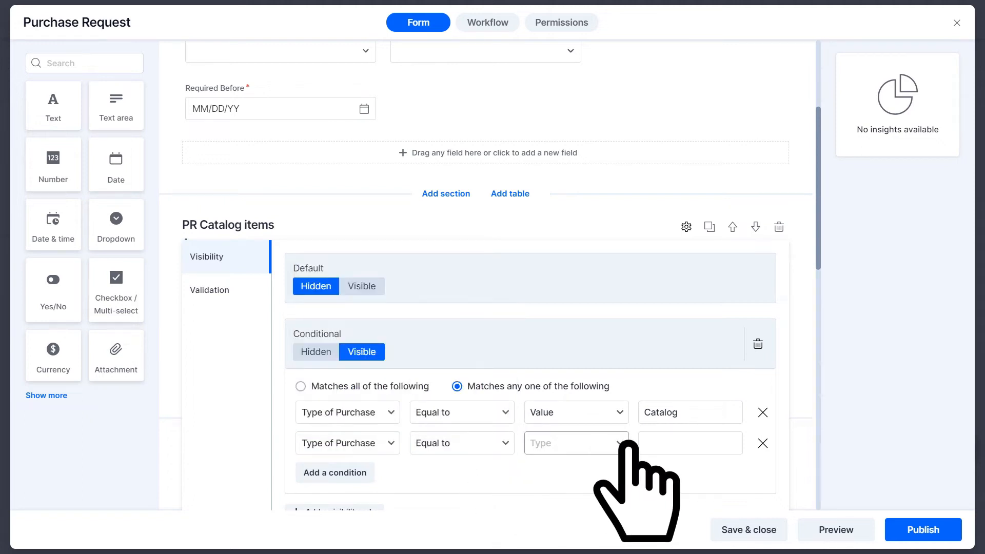
pyautogui.click(574, 443)
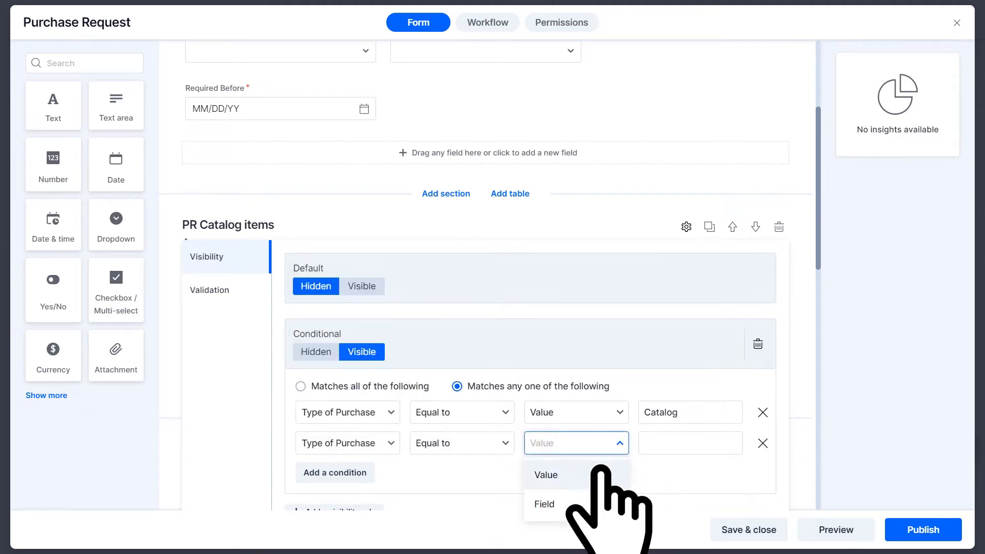
pyautogui.click(545, 474)
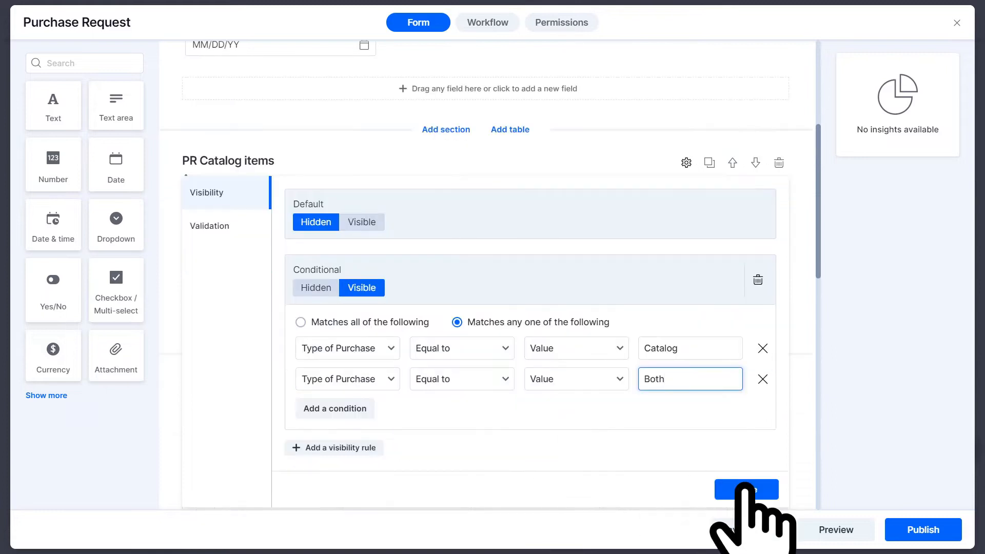
pyautogui.click(746, 488)
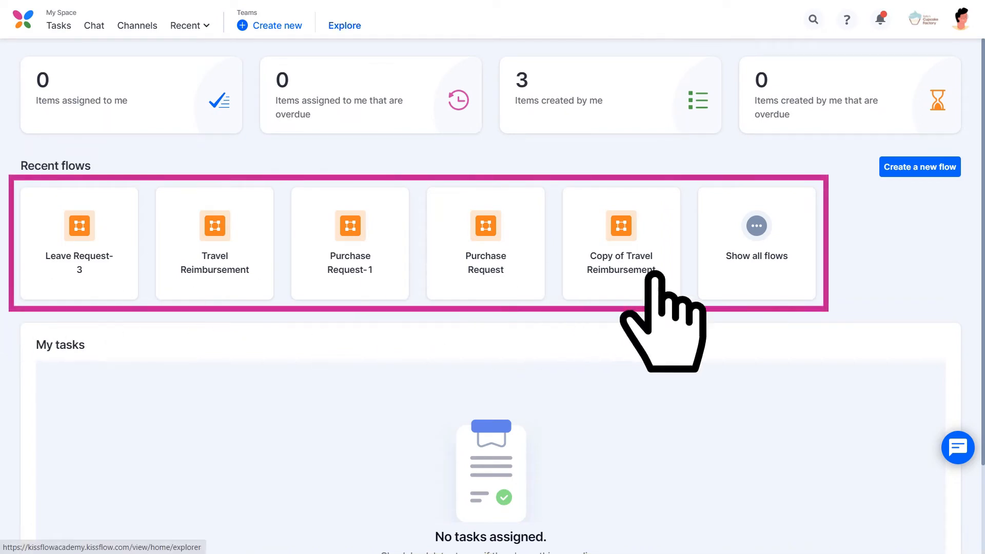
pyautogui.moveTo(810, 339)
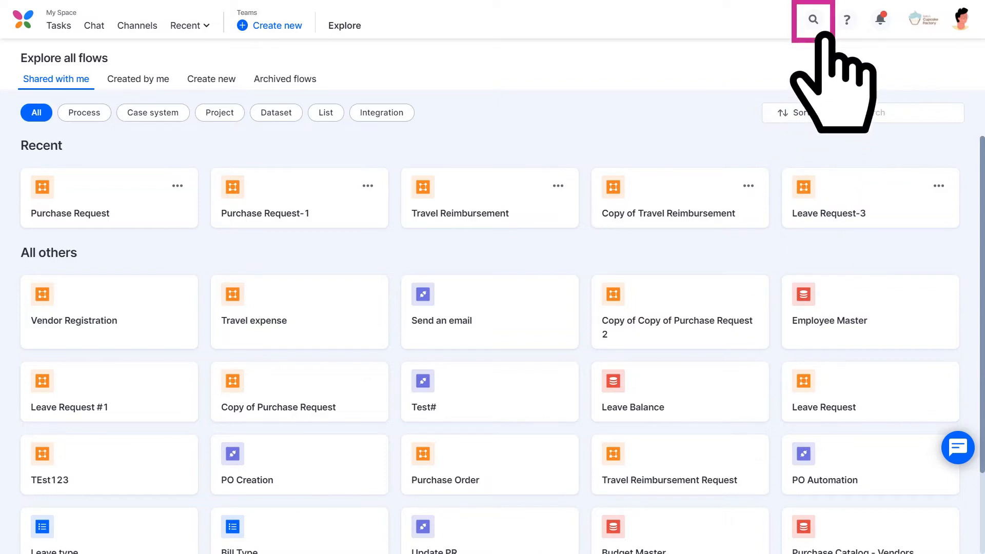
pyautogui.moveTo(813, 19)
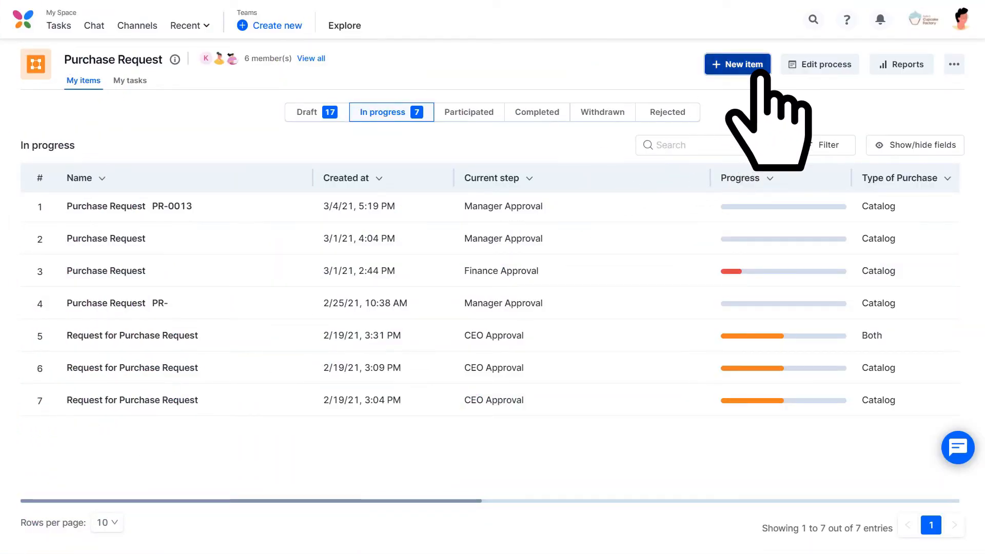
# - Start a new purchase request with Initiator Name 'Patrick' and Required Before date 3/7/2021
pyautogui.click(737, 64)
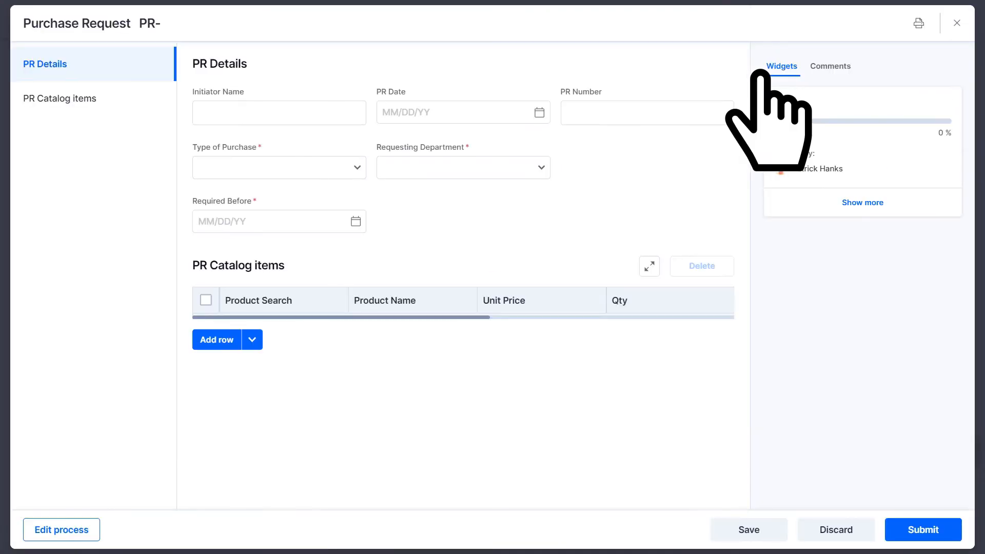
pyautogui.write('Pa')
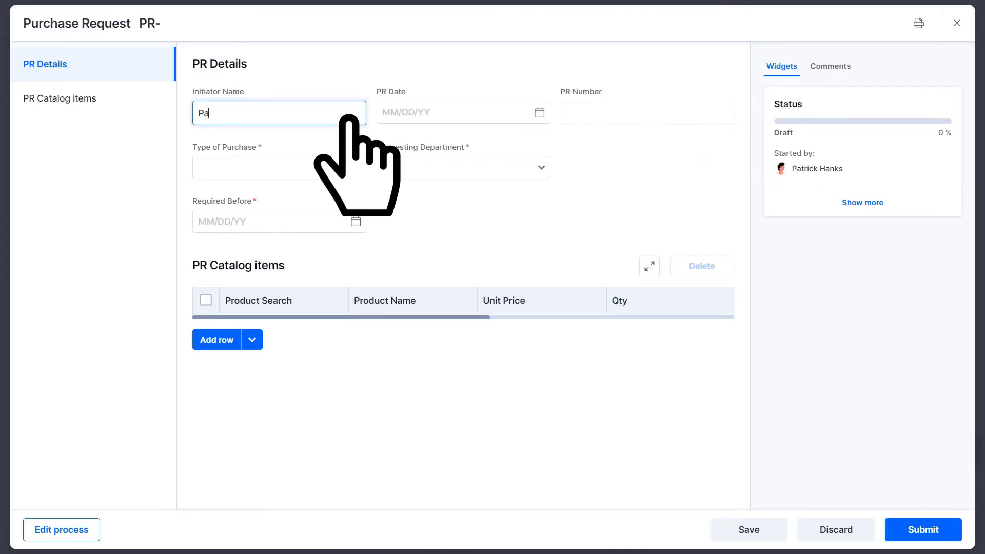
pyautogui.write('trick')
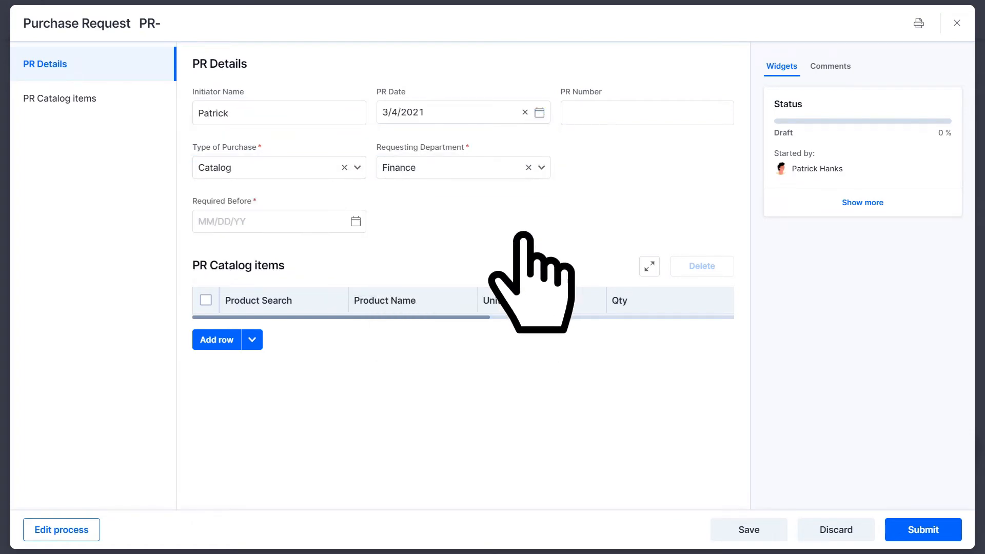
pyautogui.write('3/7/2021')
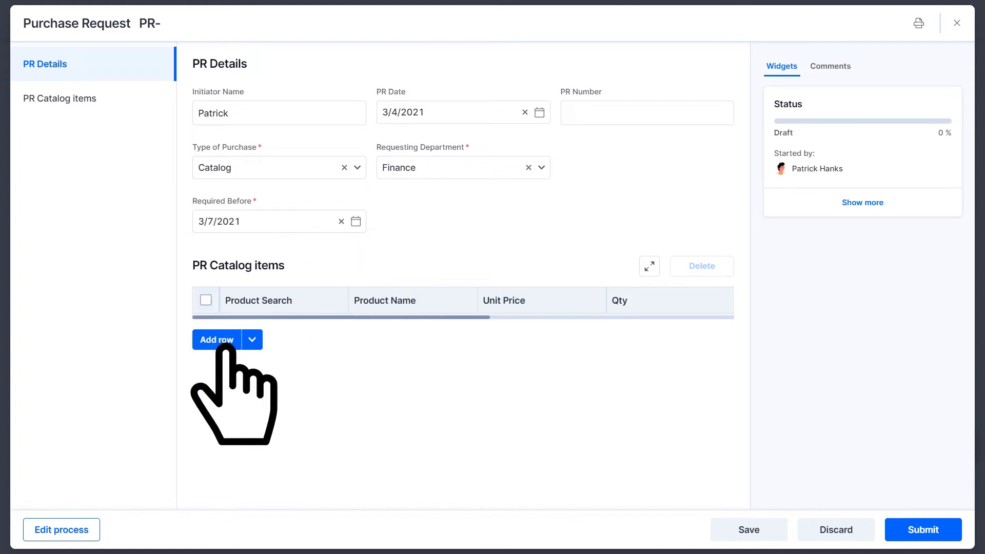
# - Add two catalog item rows and choose Workspace Cupboard as the first row's product
pyautogui.click(216, 339)
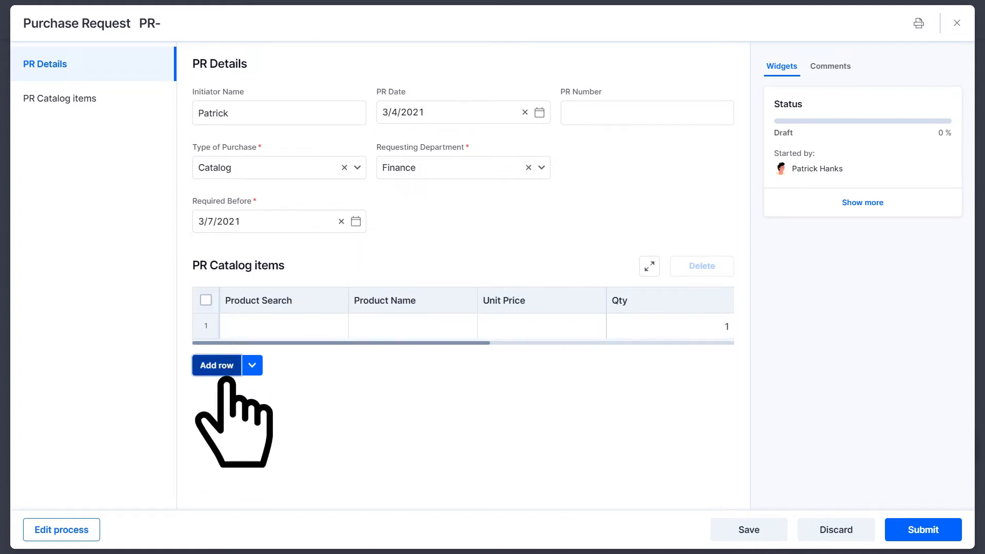
pyautogui.click(216, 365)
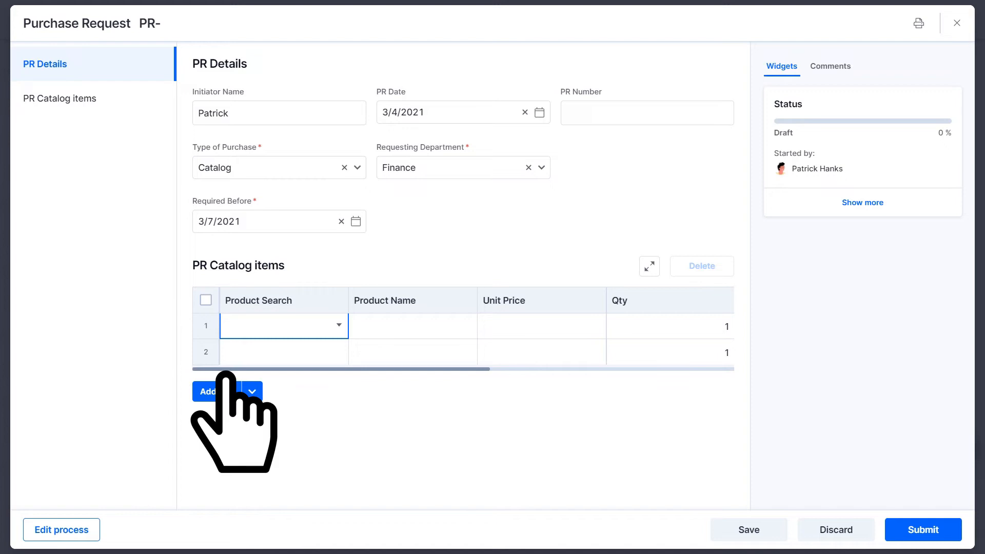
pyautogui.click(283, 326)
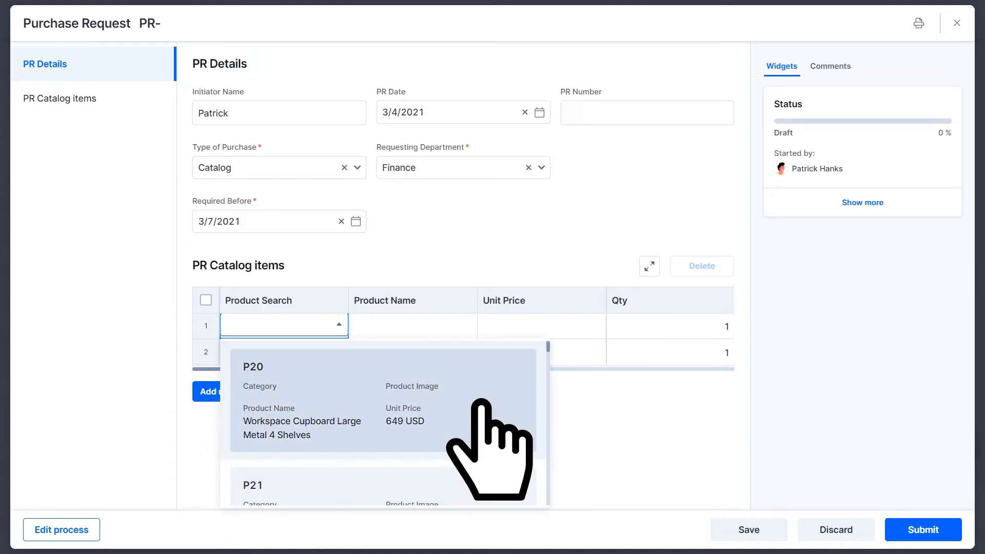
pyautogui.click(252, 367)
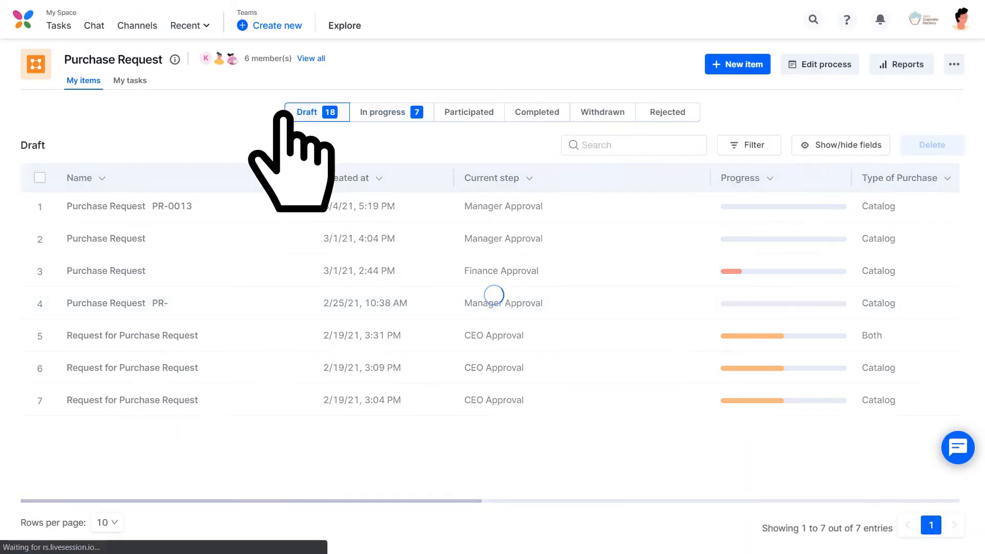
# - Reopen the newest draft request from the Draft list and submit it as PR-0014
pyautogui.click(317, 112)
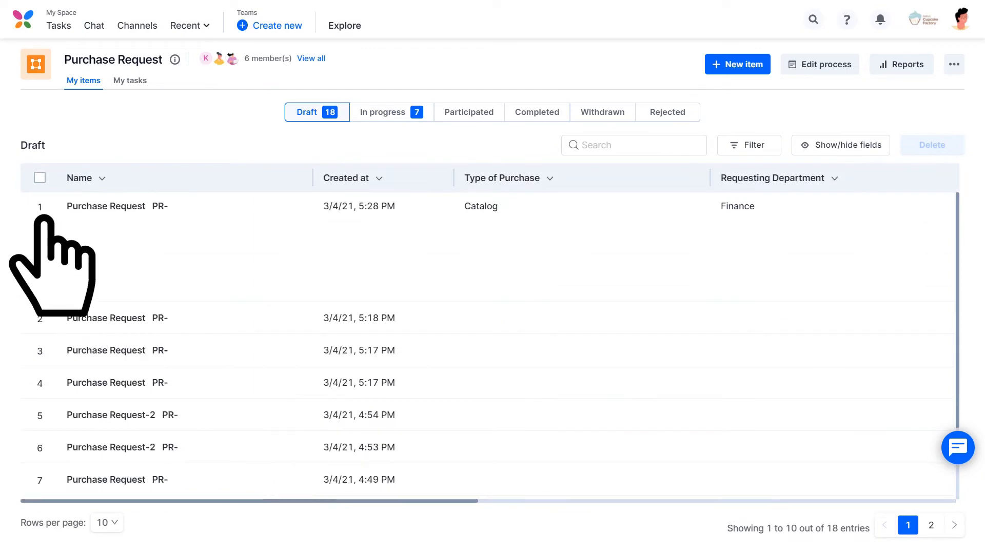
pyautogui.click(105, 206)
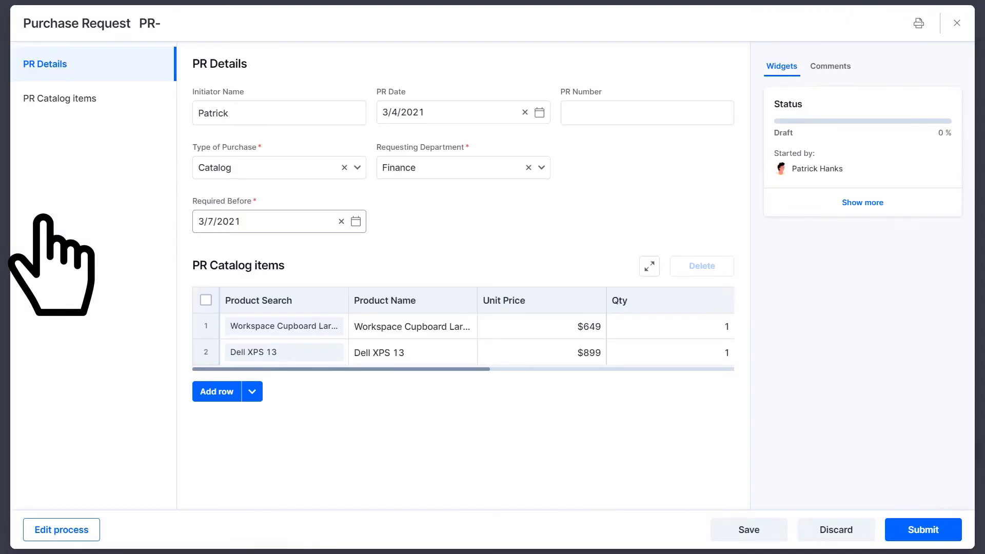
pyautogui.click(922, 530)
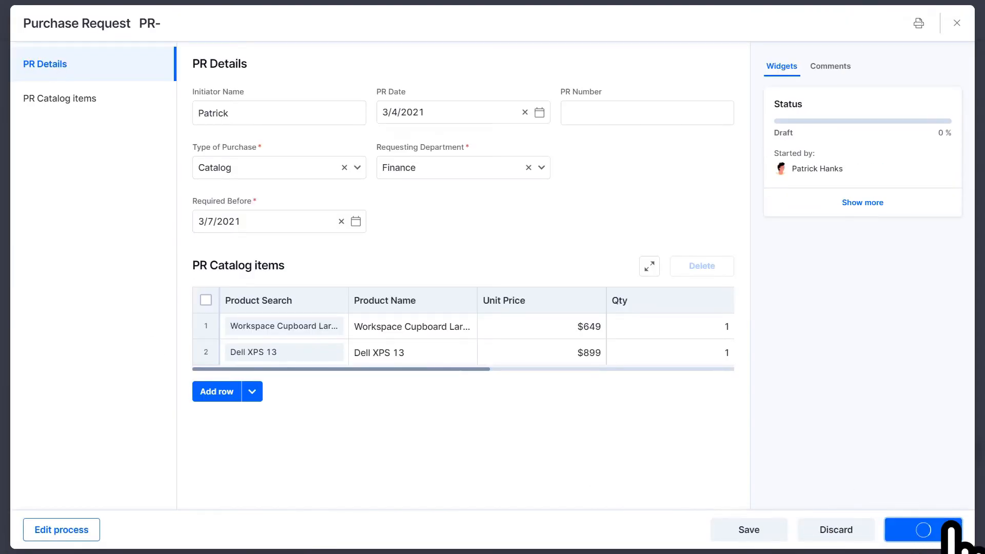
pyautogui.click(923, 530)
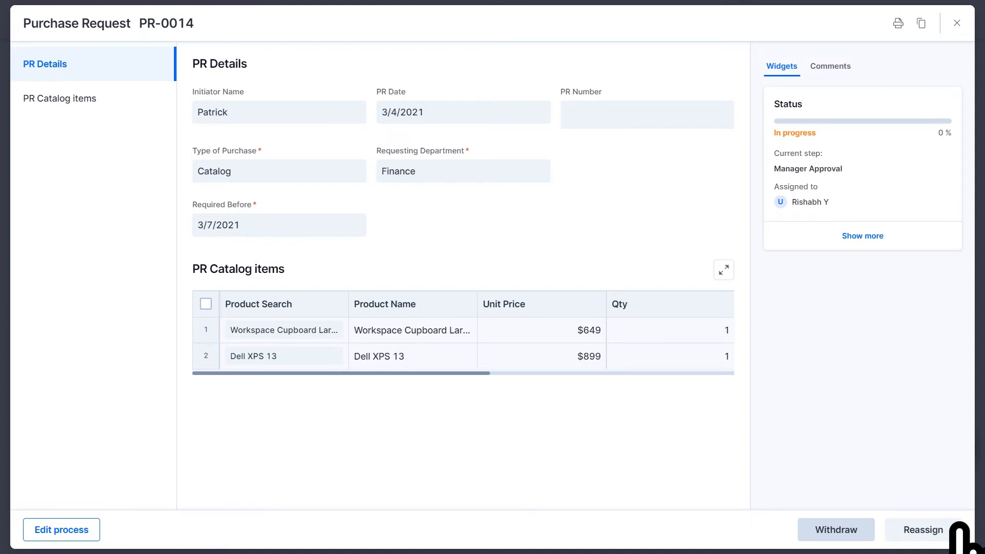
# - From the In progress list, open PR-0014 and expand its full approval step timeline
pyautogui.click(956, 23)
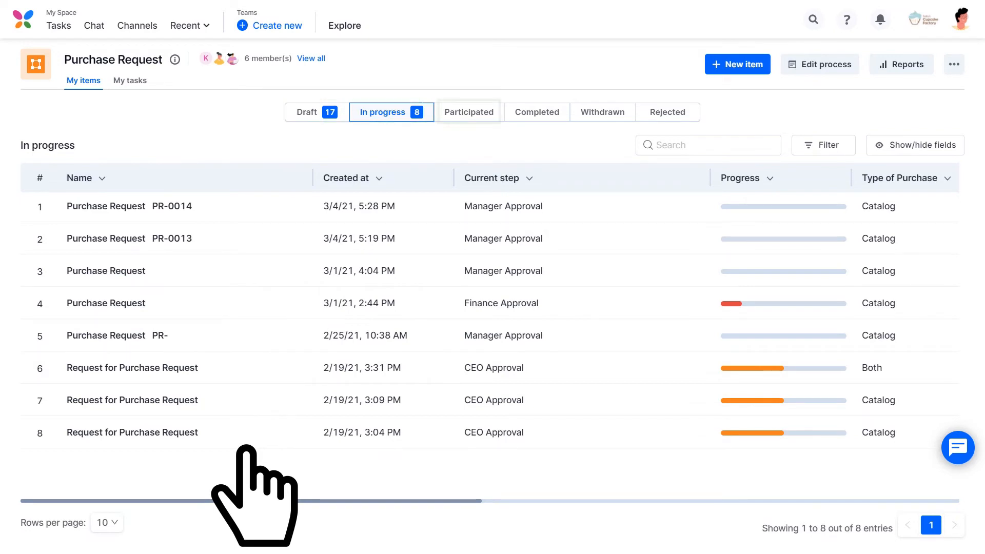
pyautogui.moveTo(537, 112)
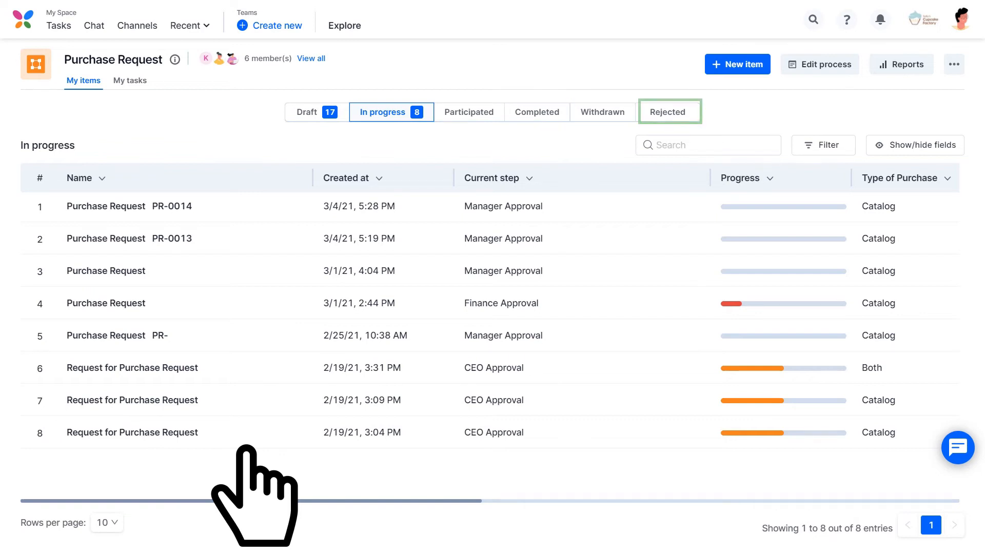
pyautogui.click(390, 112)
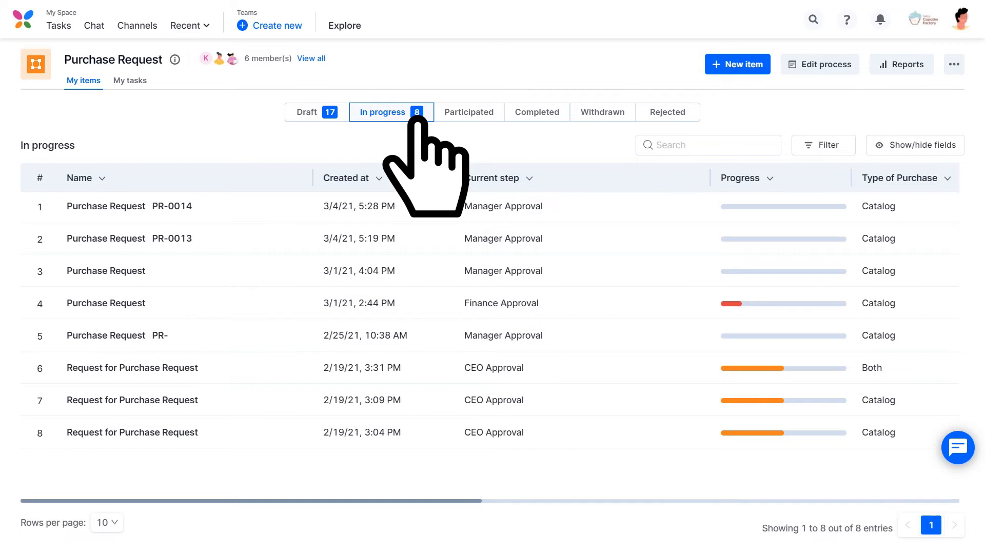
pyautogui.click(129, 207)
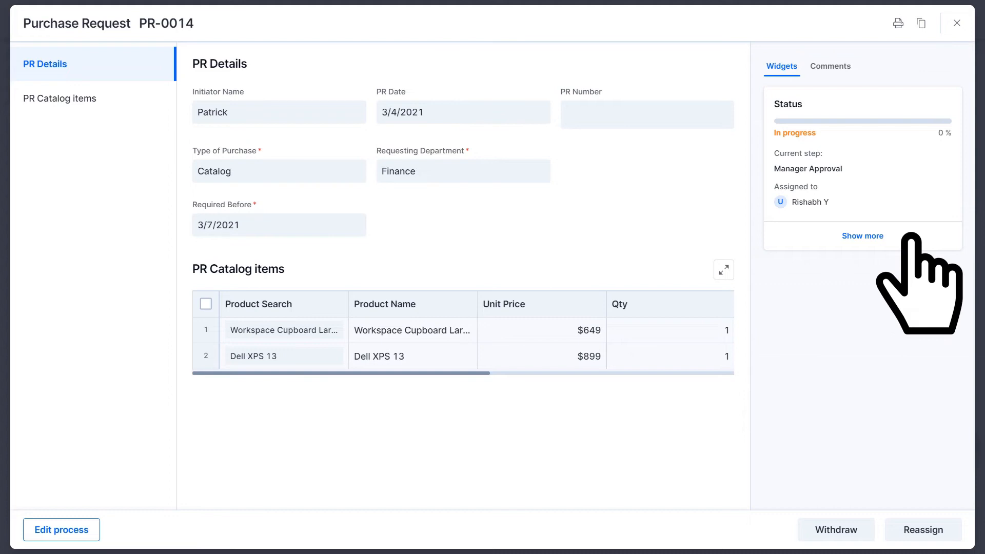
pyautogui.click(863, 236)
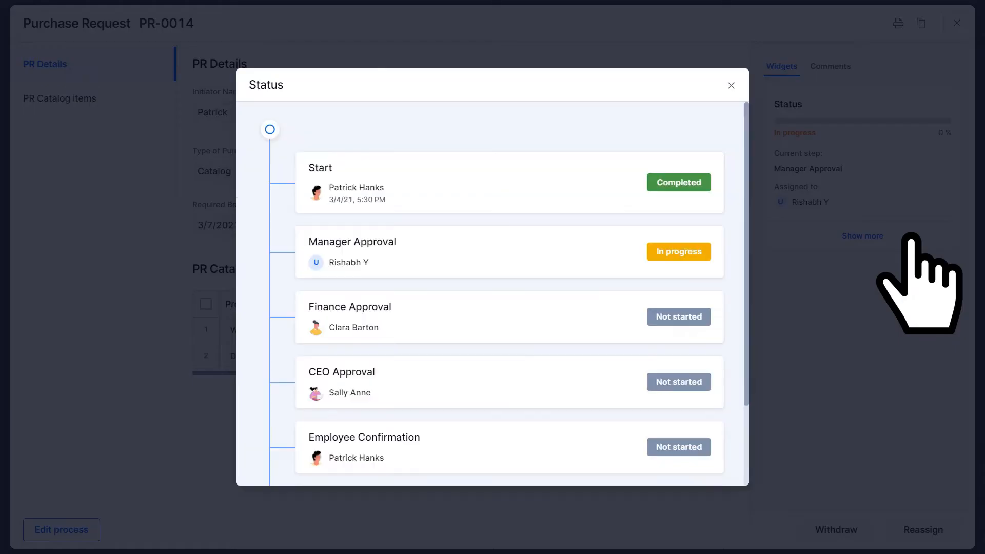
pyautogui.scroll(-3)
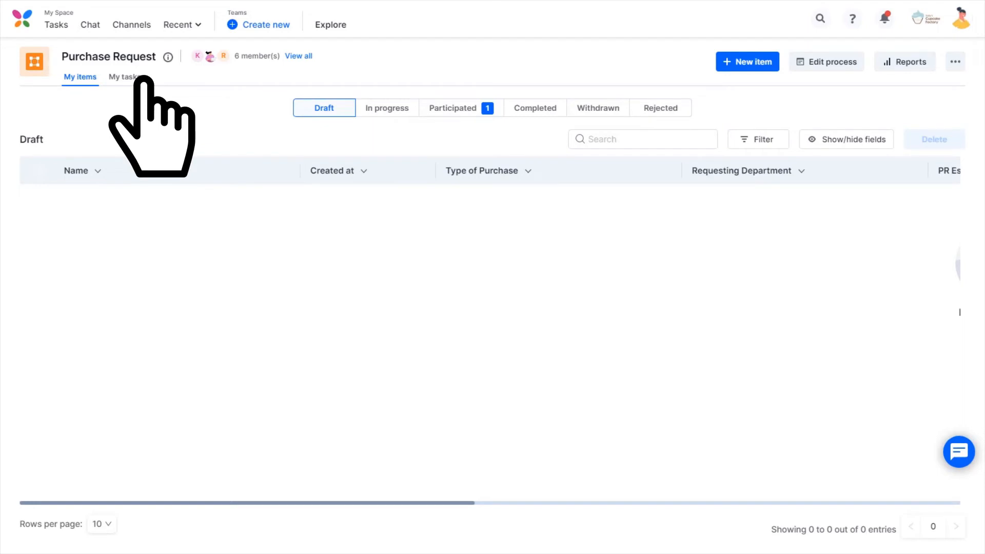
# - From My tasks, show the Finance Approval tasks and open PR-0023
pyautogui.click(122, 77)
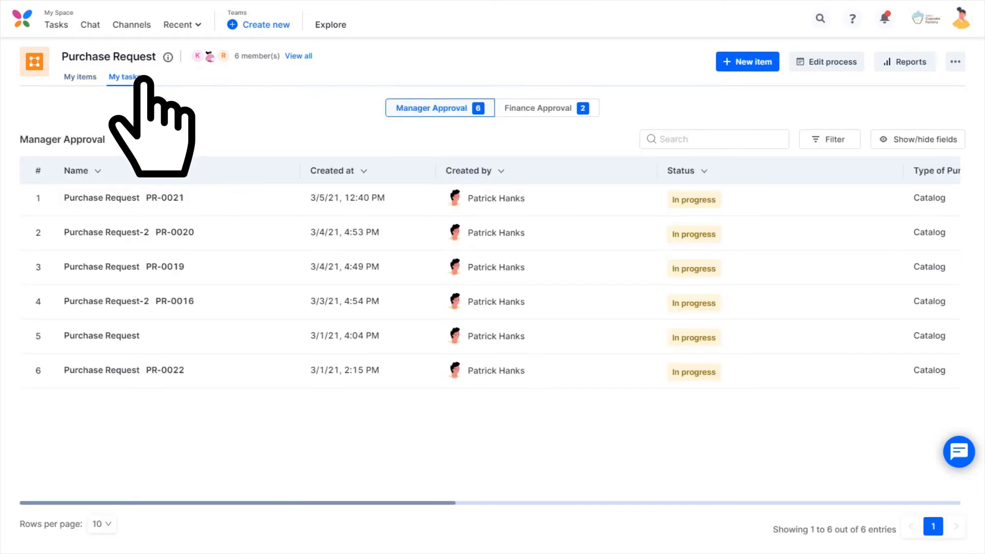
pyautogui.click(544, 108)
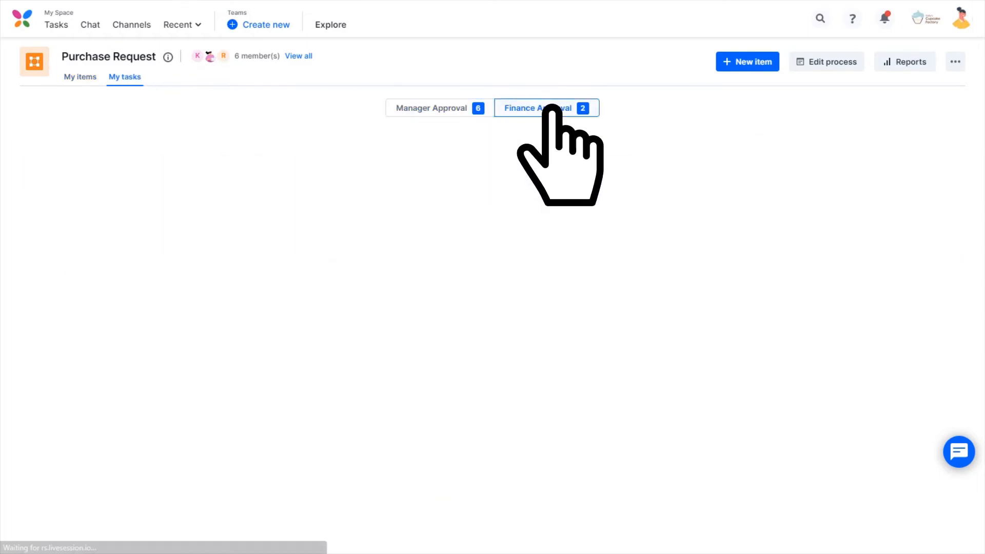
pyautogui.click(537, 108)
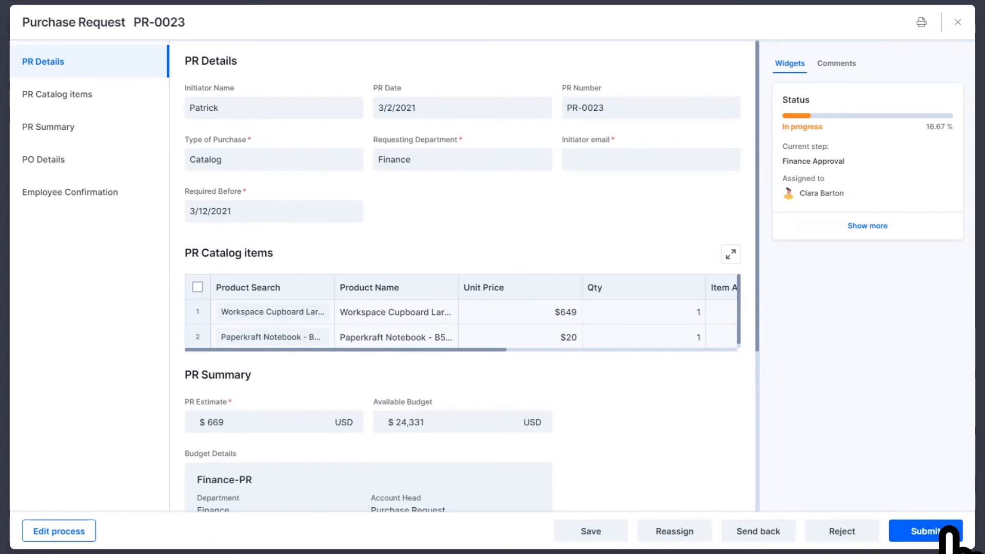
pyautogui.moveTo(674, 530)
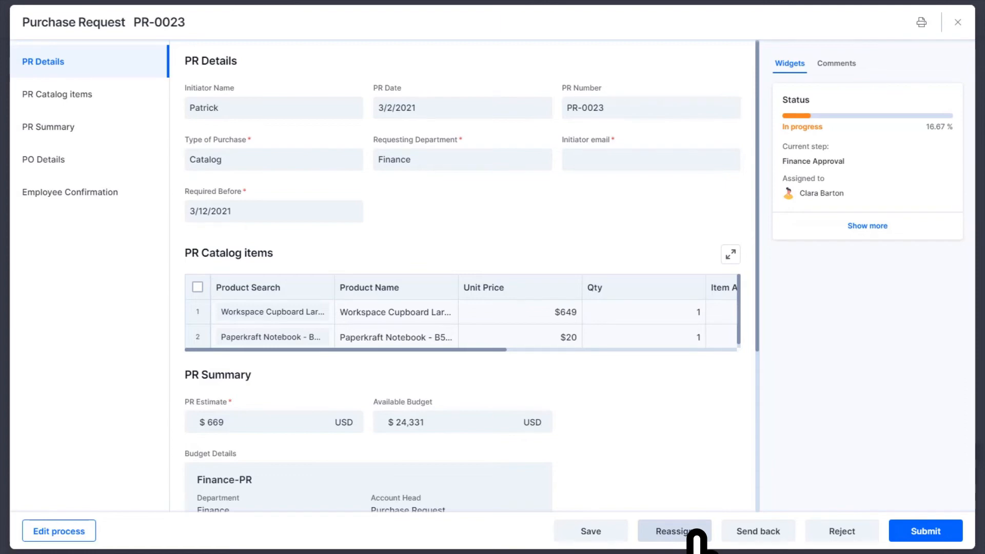
pyautogui.click(674, 530)
pyautogui.write('Requires CEO approva')
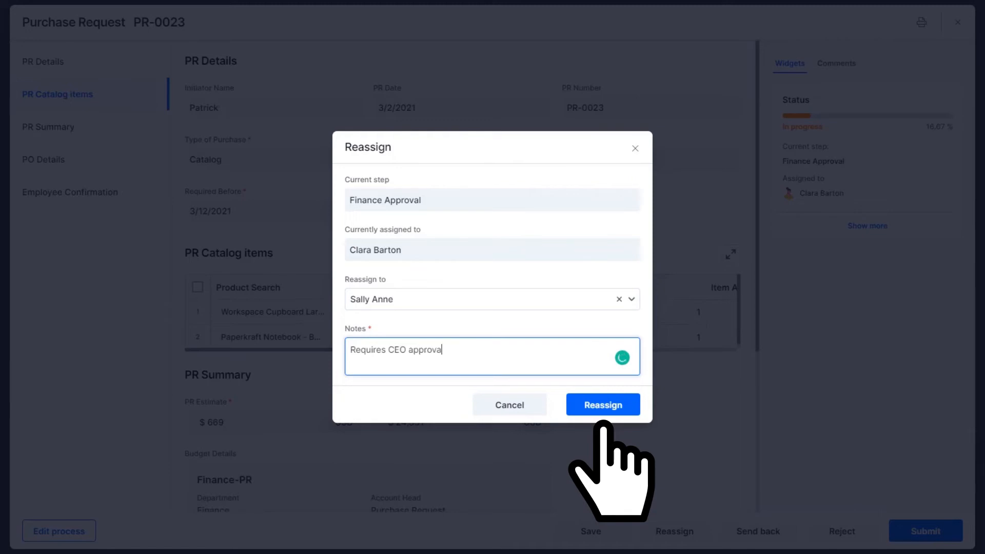
pyautogui.click(601, 404)
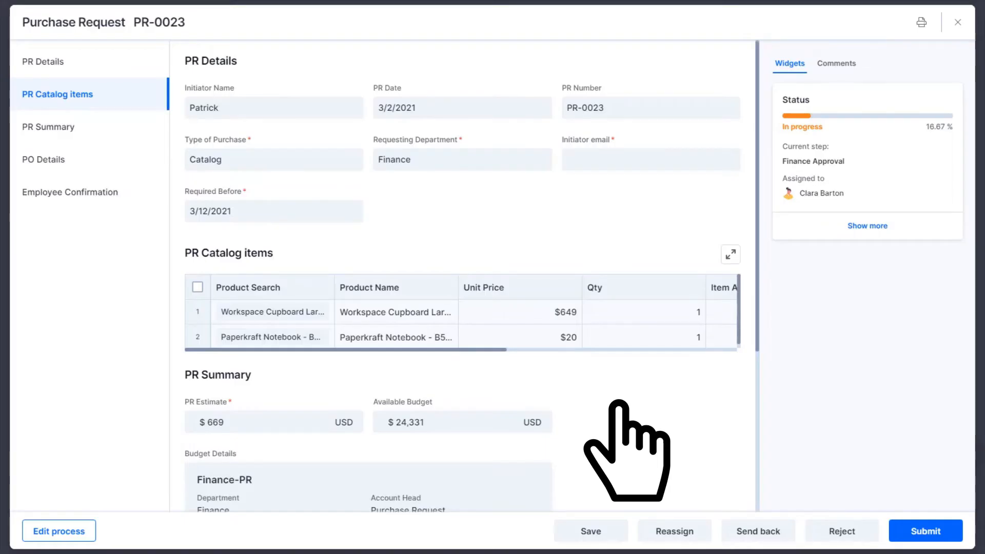
pyautogui.click(758, 531)
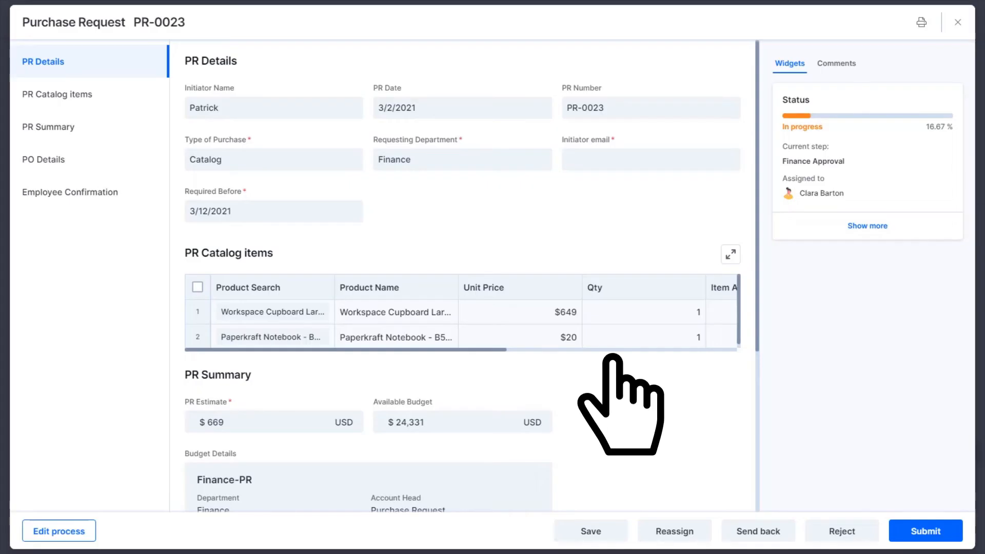
# - Reject PR-0023 with the note 'Already ordered'
pyautogui.click(841, 530)
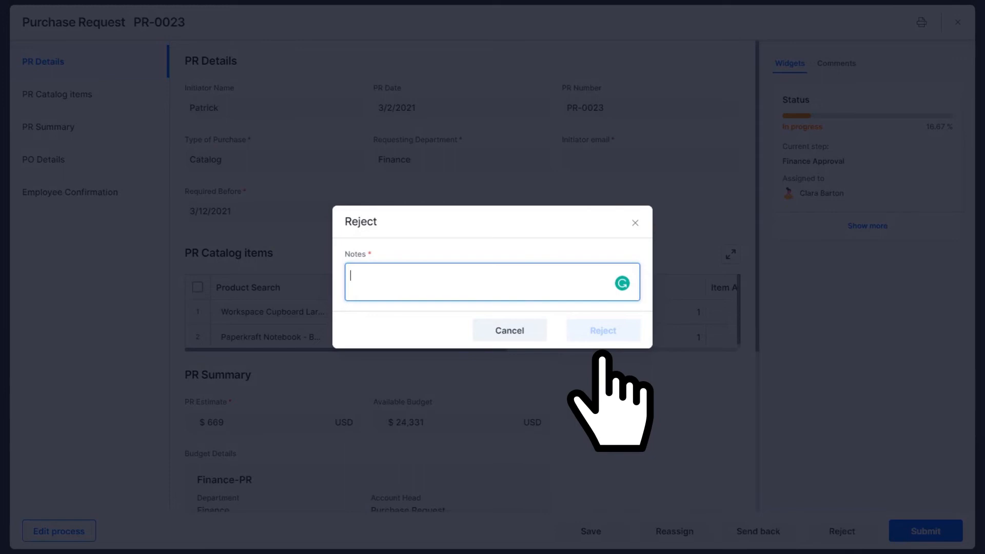
pyautogui.write('Already ordered')
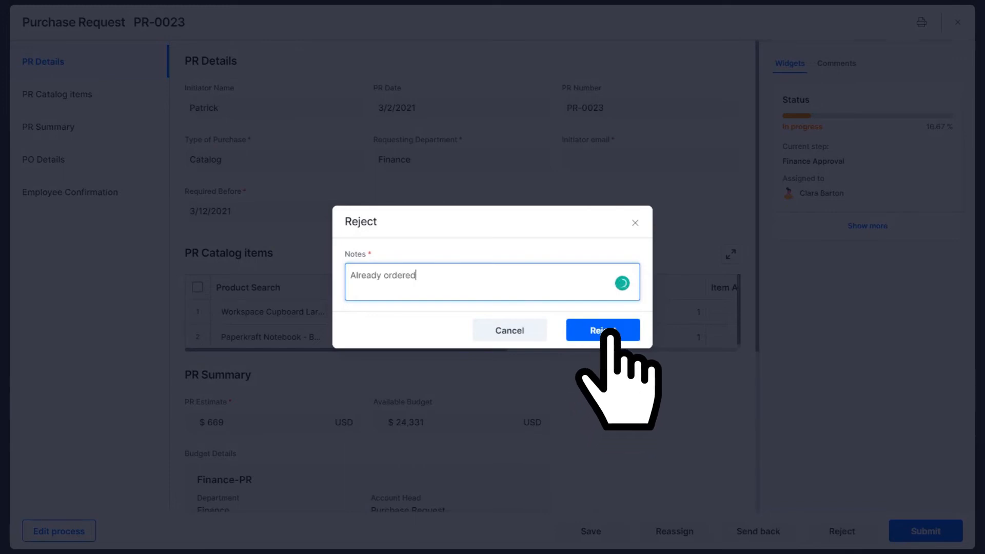
pyautogui.click(602, 329)
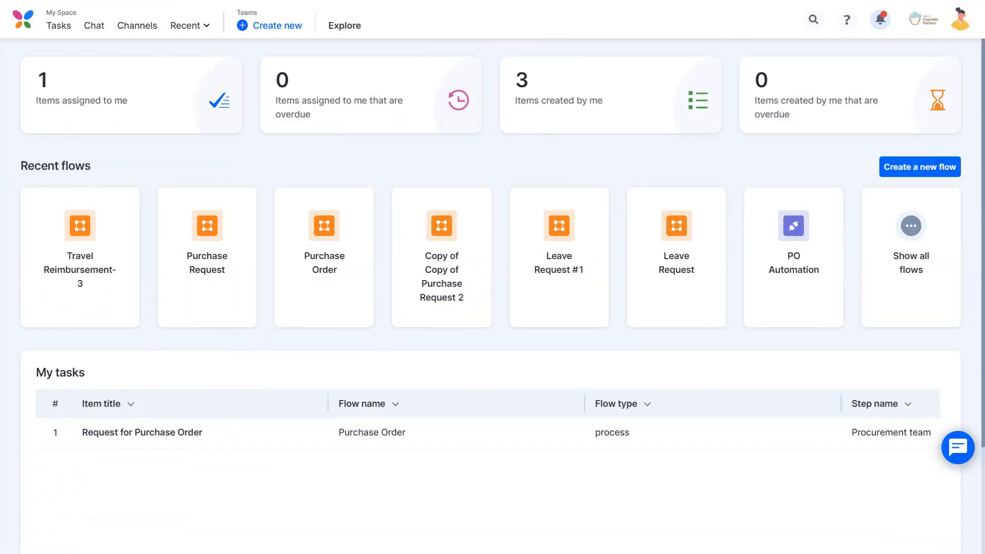
# - Show recent notifications from the bell and expand them to the All Notifications page
pyautogui.click(880, 18)
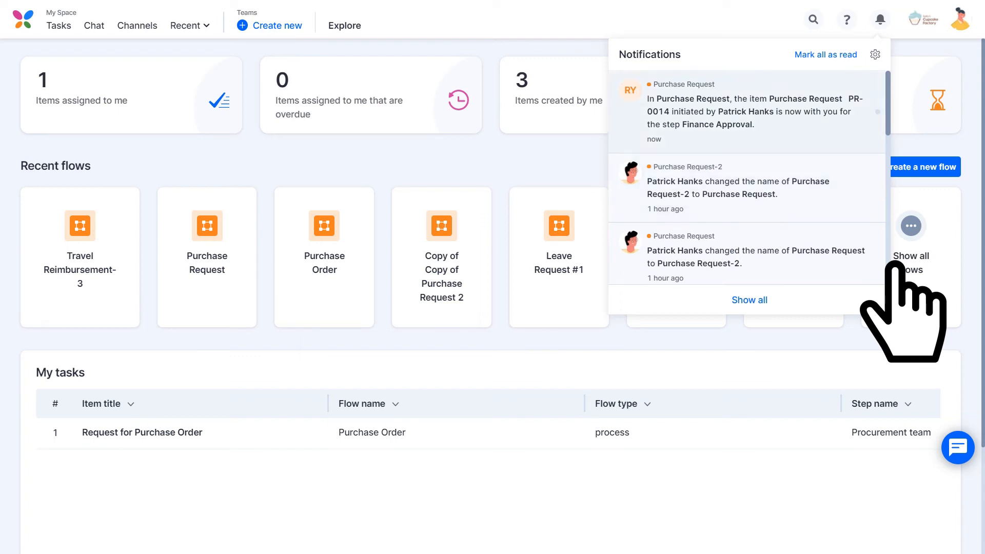
pyautogui.moveTo(835, 189)
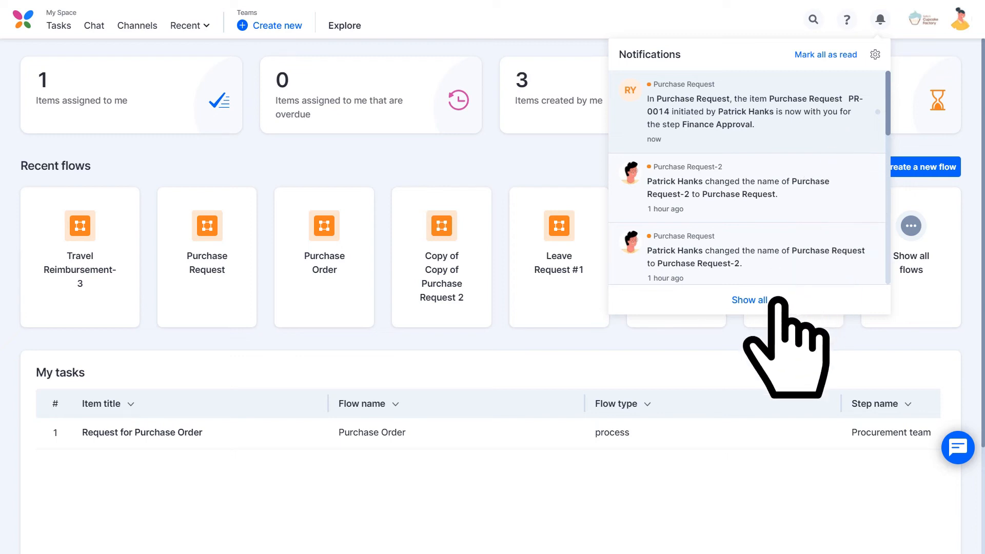
pyautogui.click(749, 300)
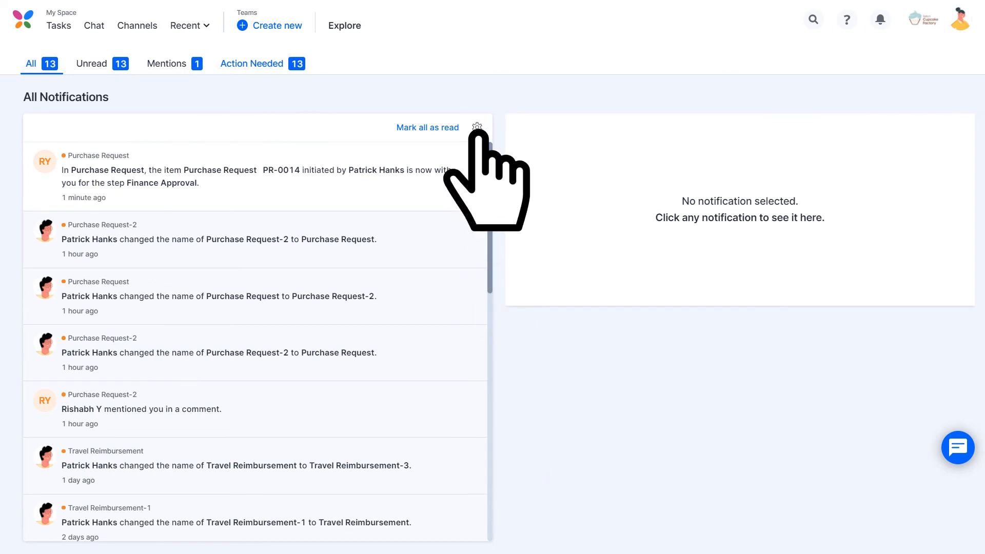
# - In notification preferences, switch Email Notifications on and leave Push Notifications off
pyautogui.click(477, 127)
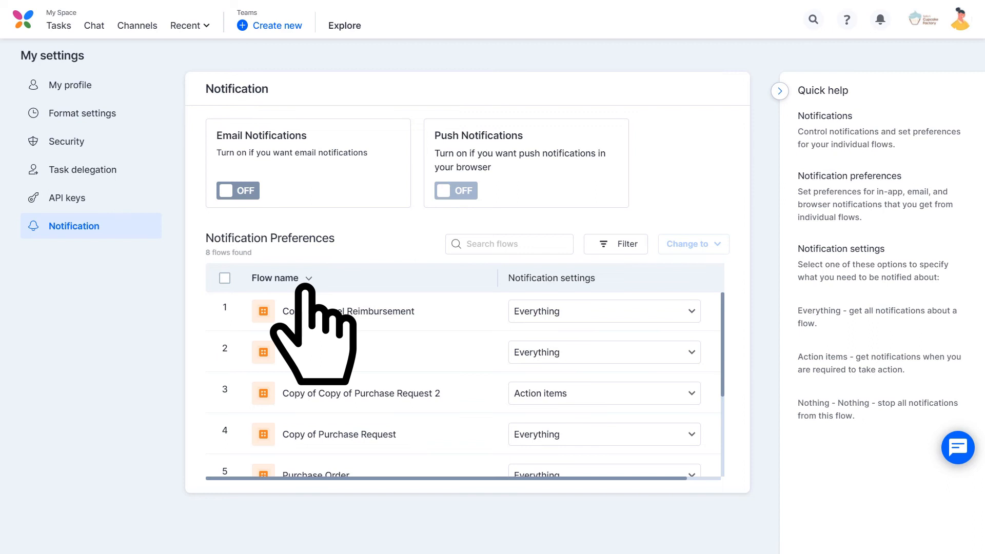
pyautogui.click(237, 191)
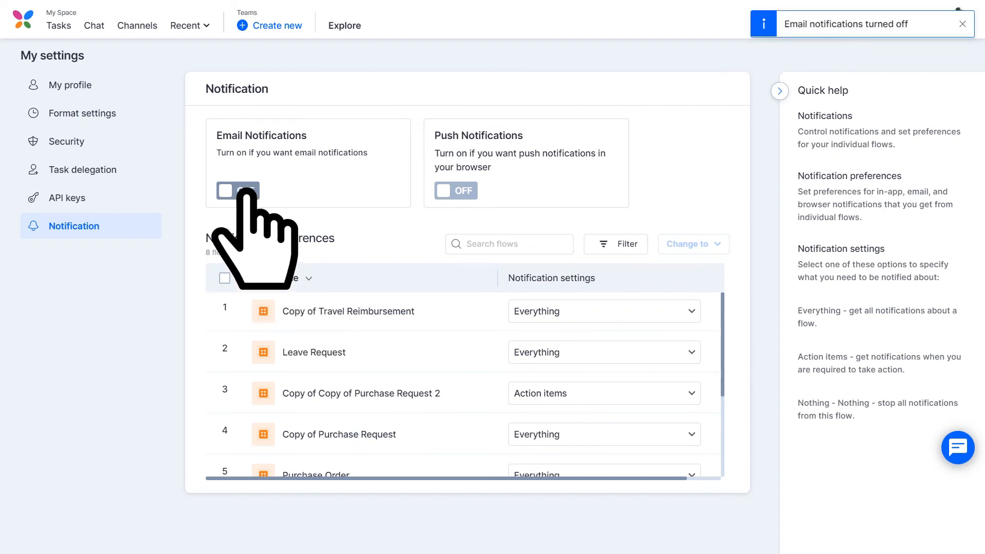
pyautogui.click(456, 190)
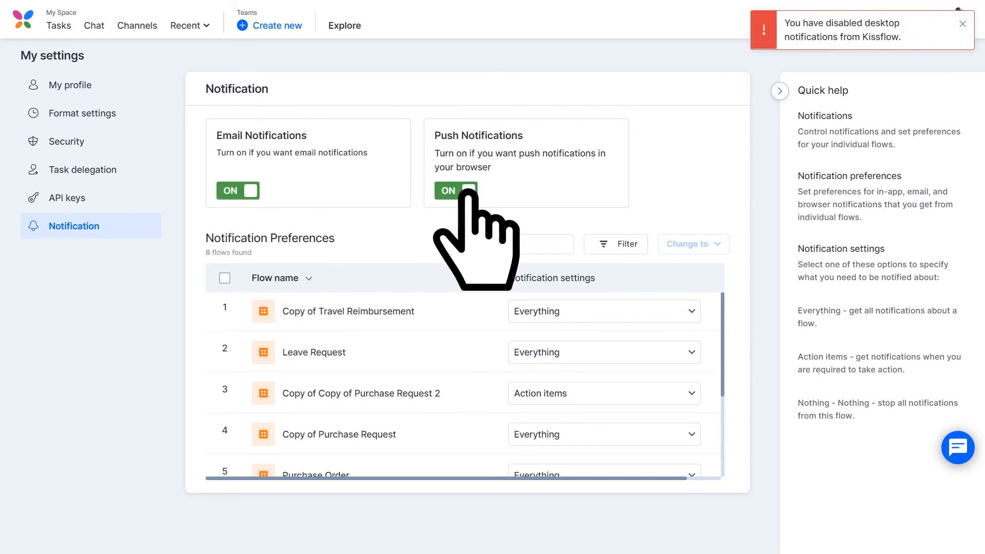
pyautogui.click(455, 190)
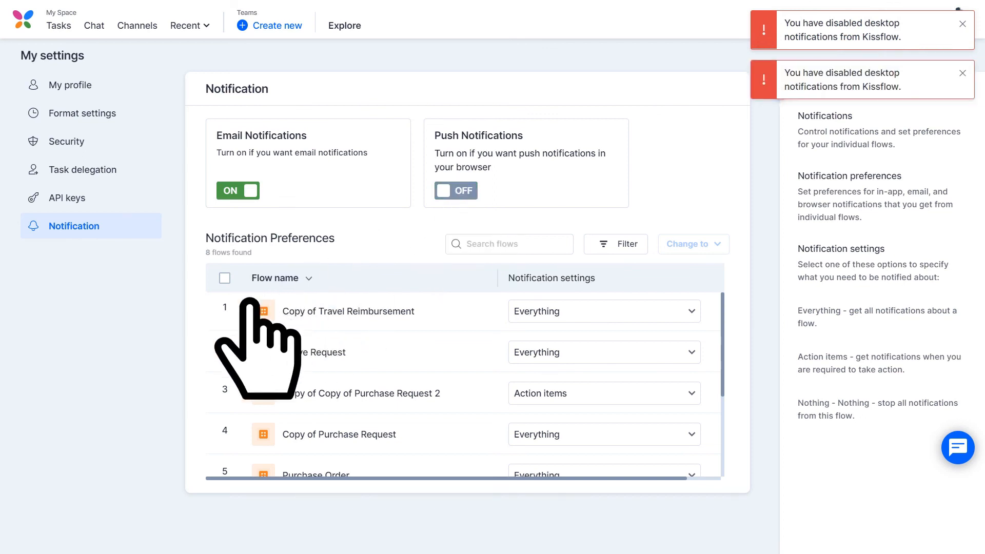
pyautogui.click(689, 244)
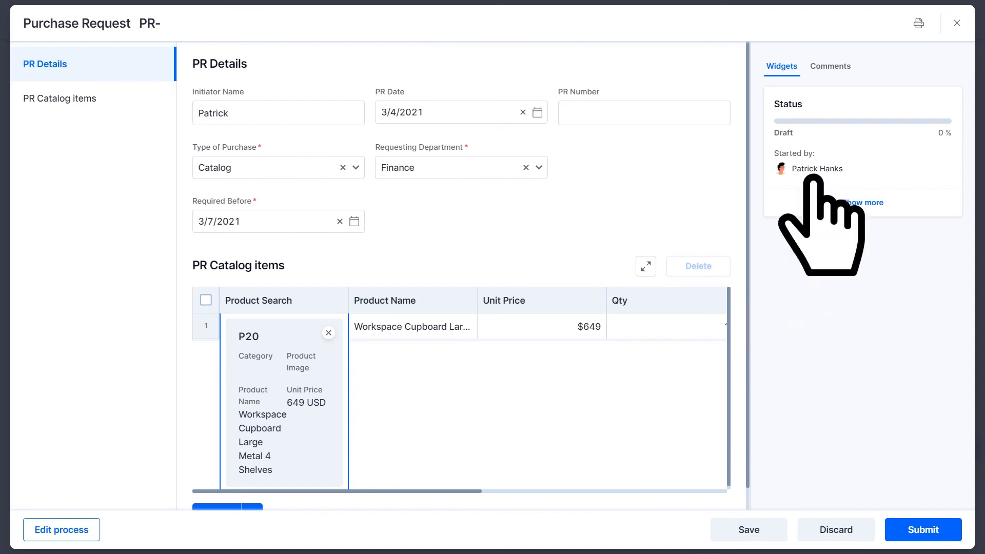
# - Open the draft request's Comments tab and begin typing 'When will I rece'
pyautogui.click(830, 66)
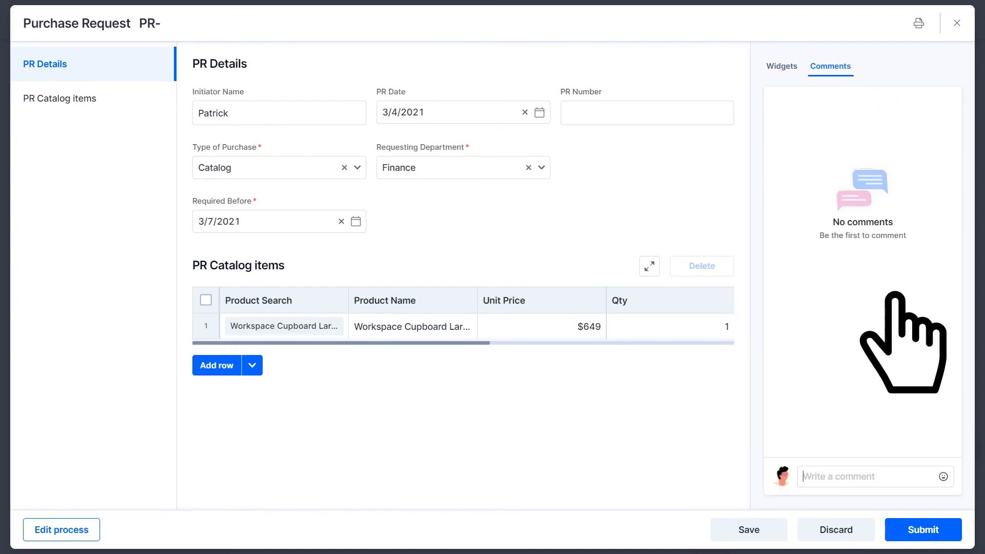
pyautogui.write('When will I rece')
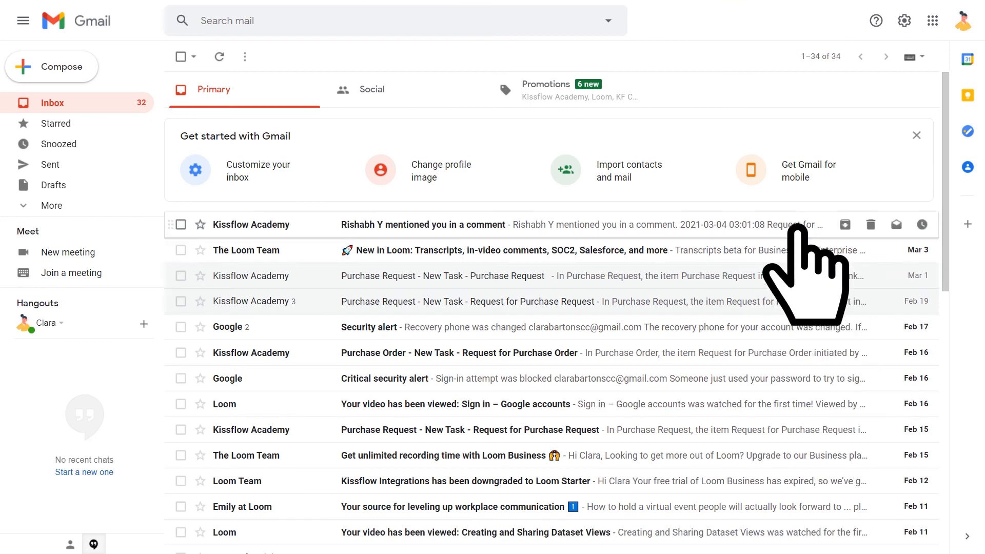
pyautogui.click(424, 224)
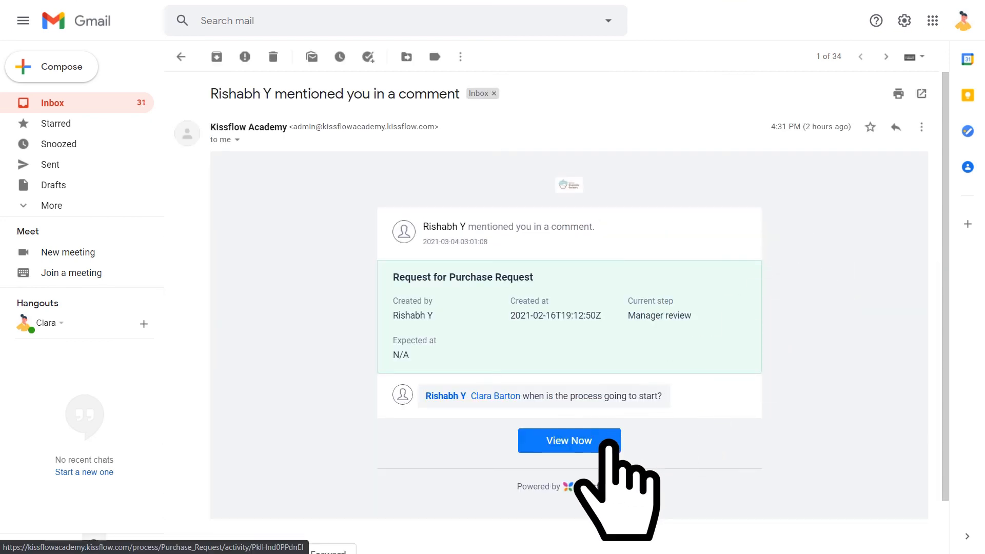
pyautogui.click(568, 440)
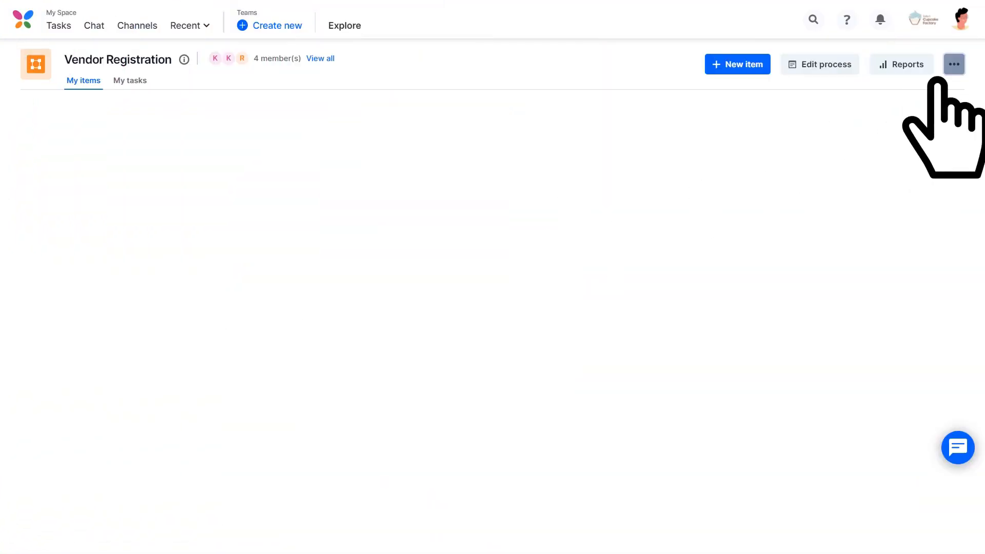
# - Switch the Vendor Registration public form URL ON in process settings and copy its shareable link
pyautogui.click(953, 63)
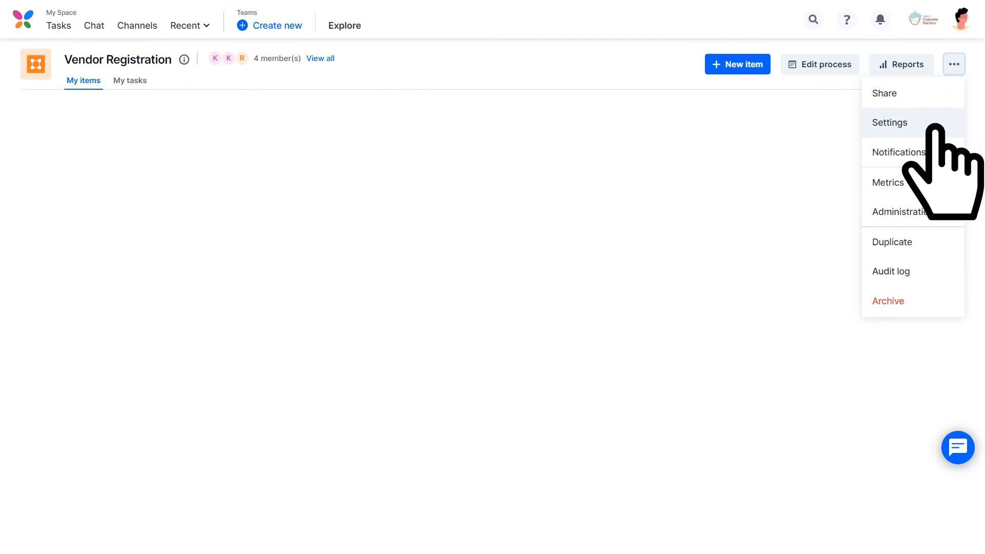
pyautogui.click(889, 122)
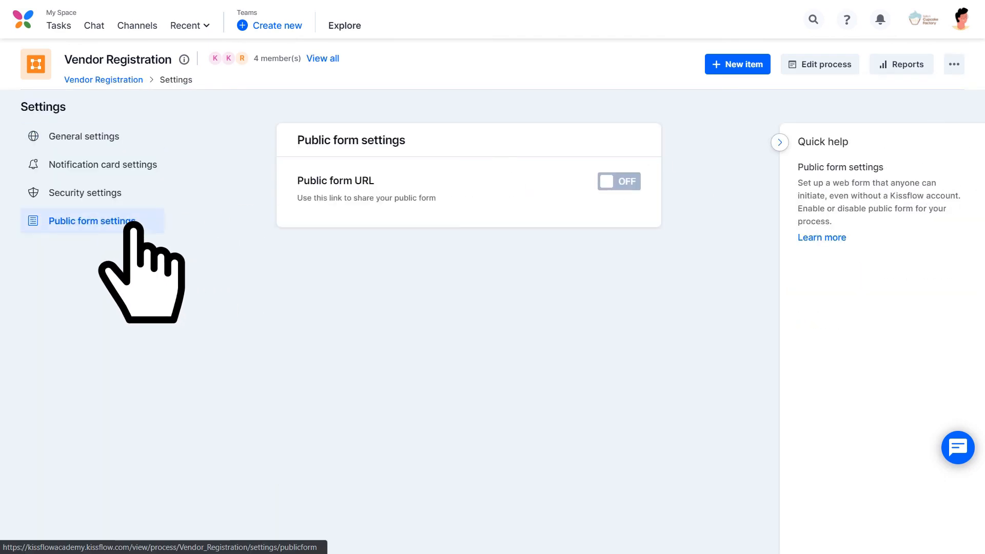
pyautogui.click(617, 181)
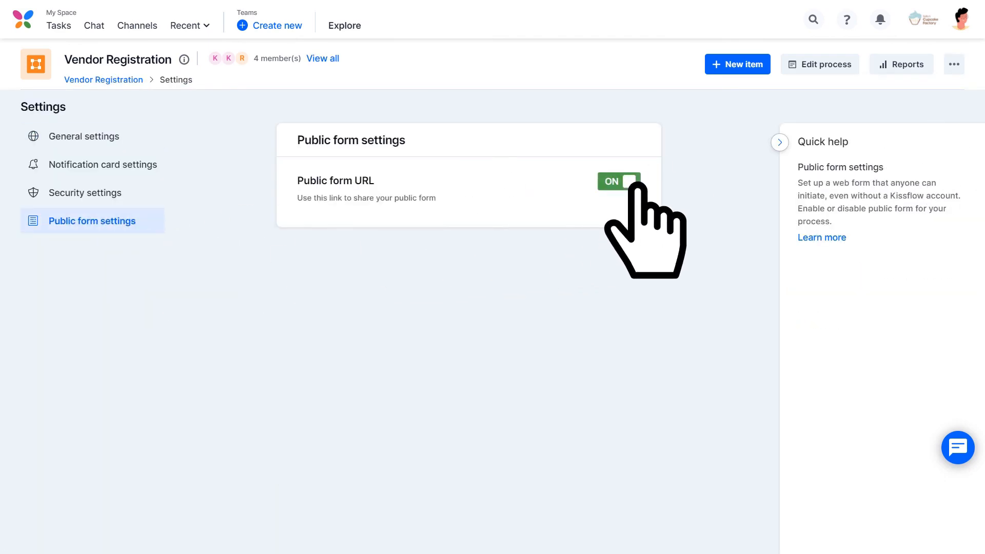
pyautogui.click(618, 182)
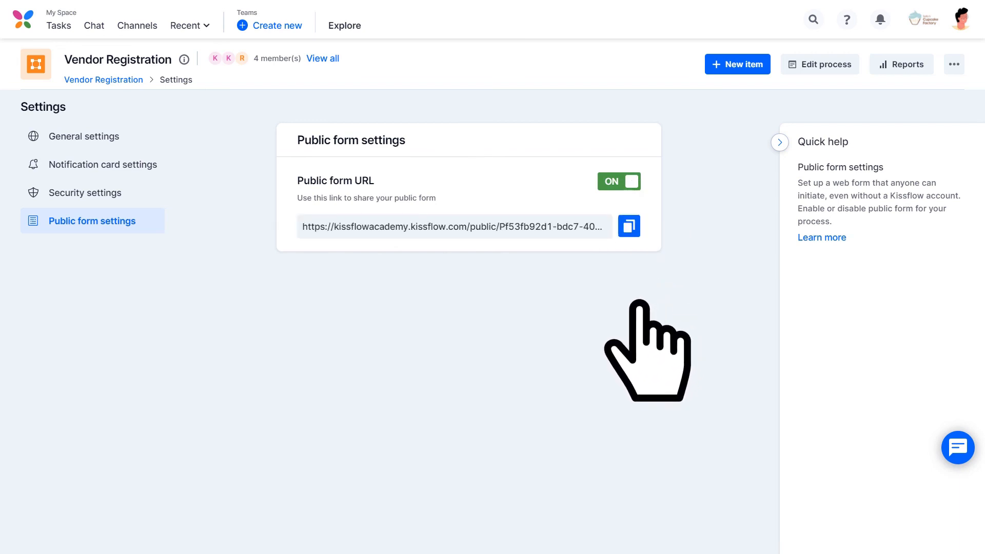
pyautogui.click(628, 226)
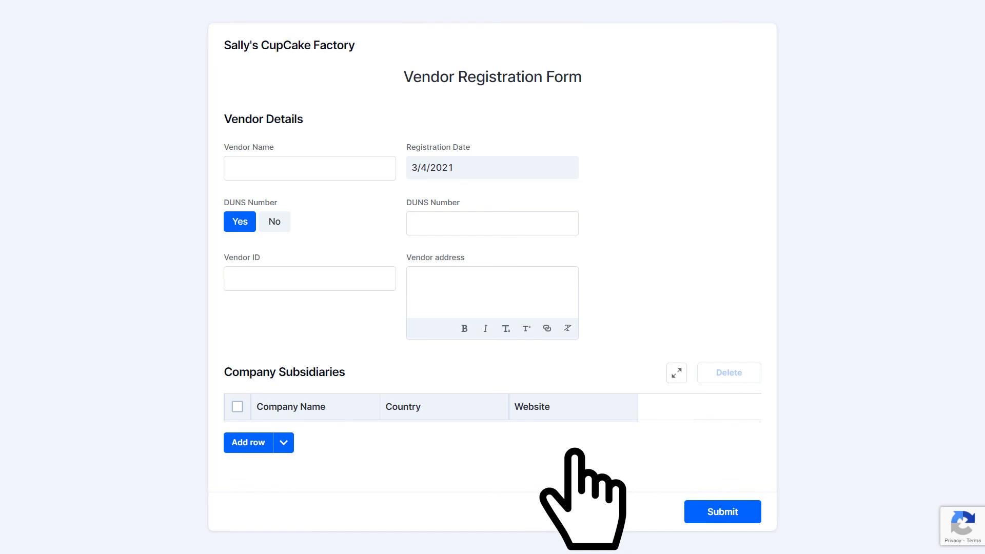
pyautogui.moveTo(723, 511)
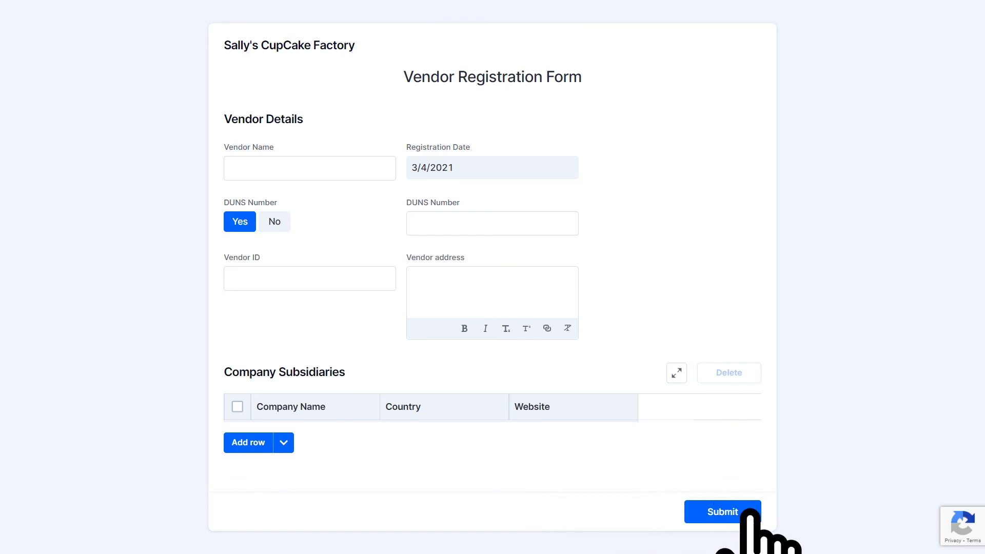